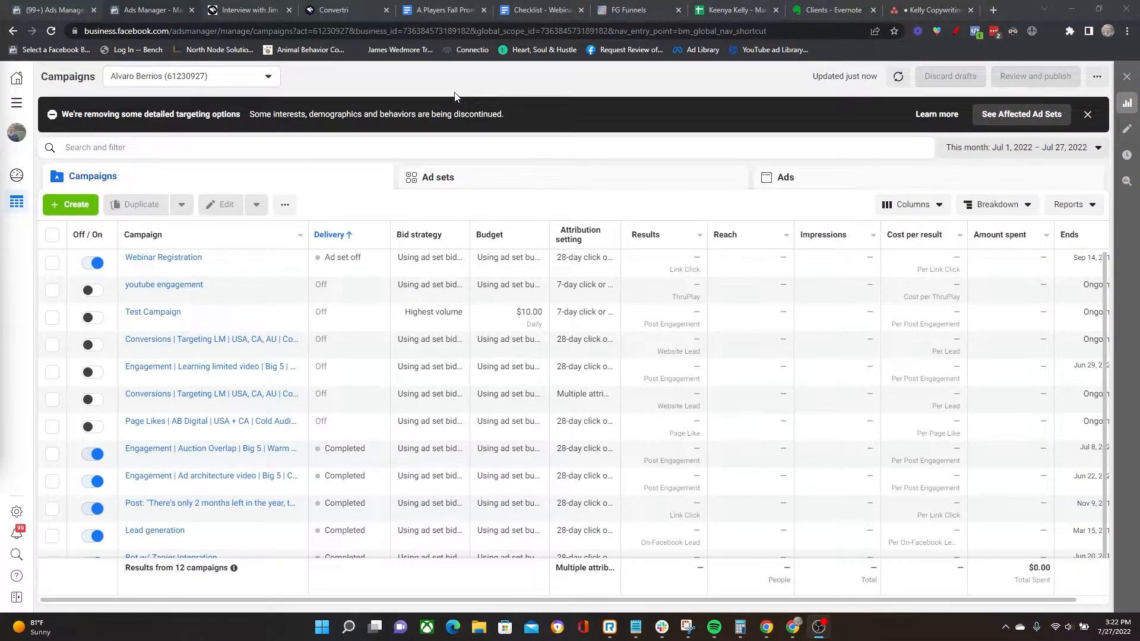
{"action": "mouse_move", "coordinate": [17, 102]}
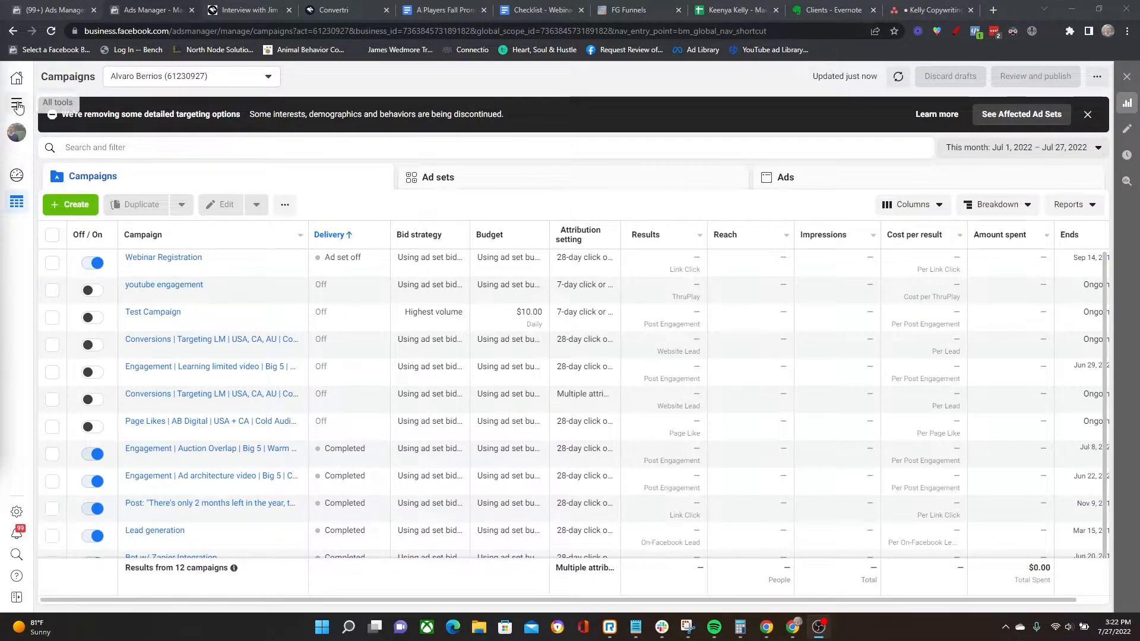
Navigate from the All tools menu to the Audiences page.
{"action": "left_click", "coordinate": [15, 104]}
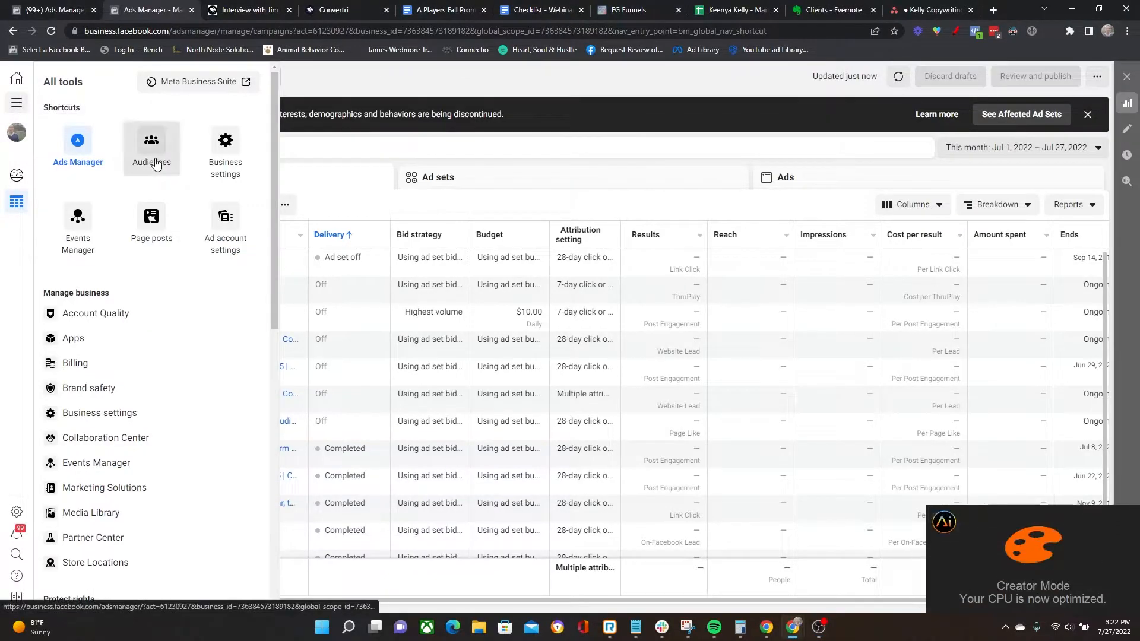
{"action": "left_click", "coordinate": [150, 145]}
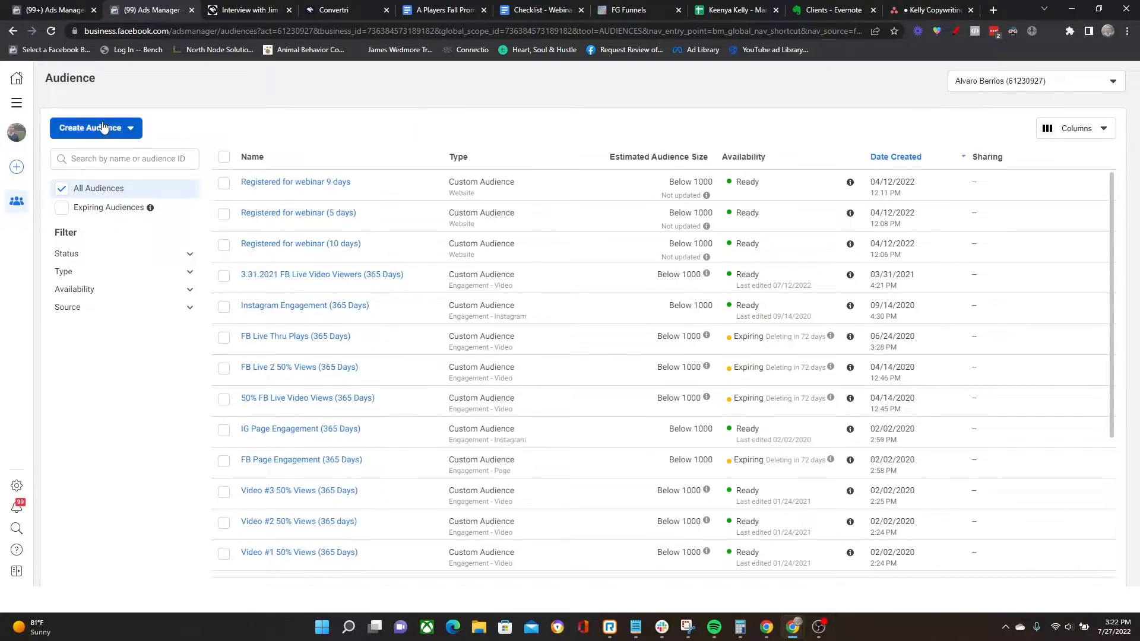
Begin a new Custom Audience using Website visitors as the pixel source.
{"action": "left_click", "coordinate": [95, 127]}
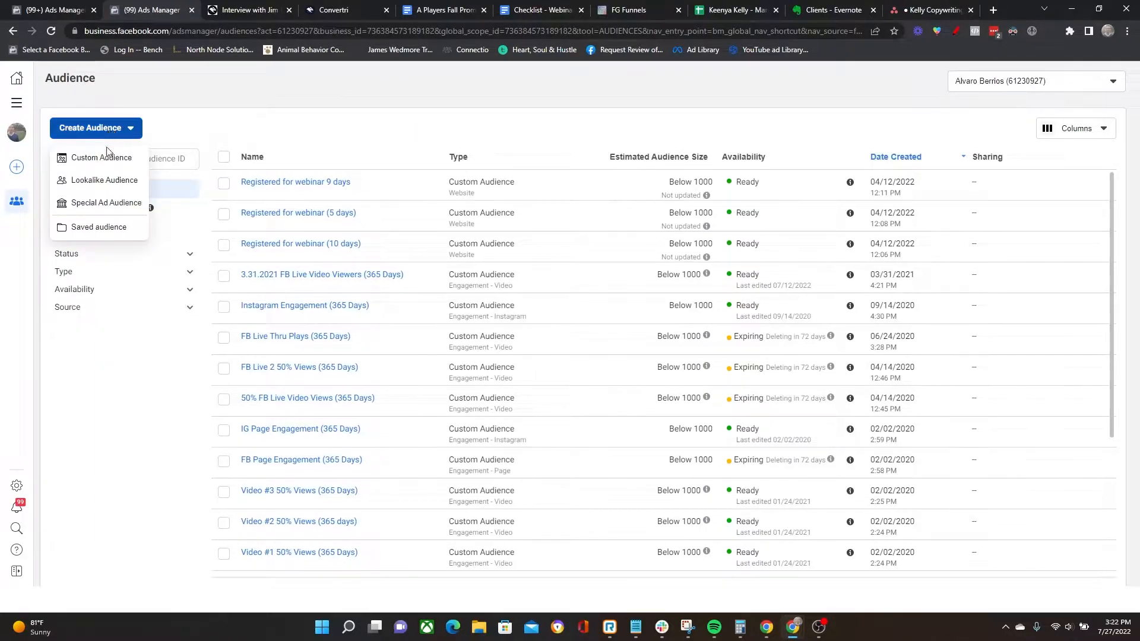
{"action": "mouse_move", "coordinate": [96, 158]}
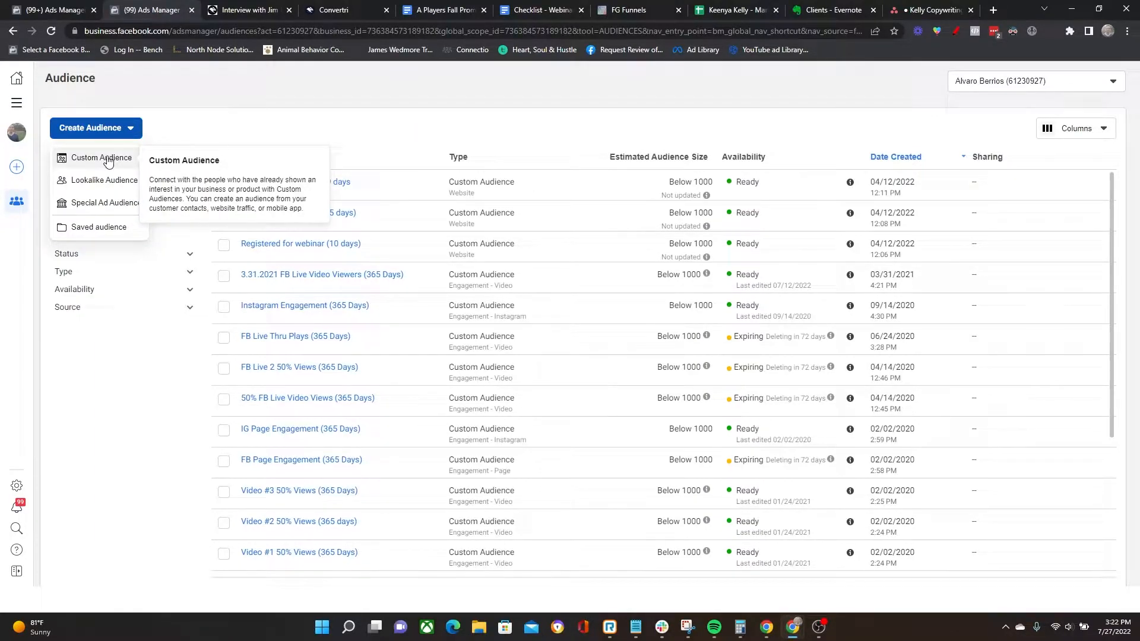
{"action": "left_click", "coordinate": [99, 158]}
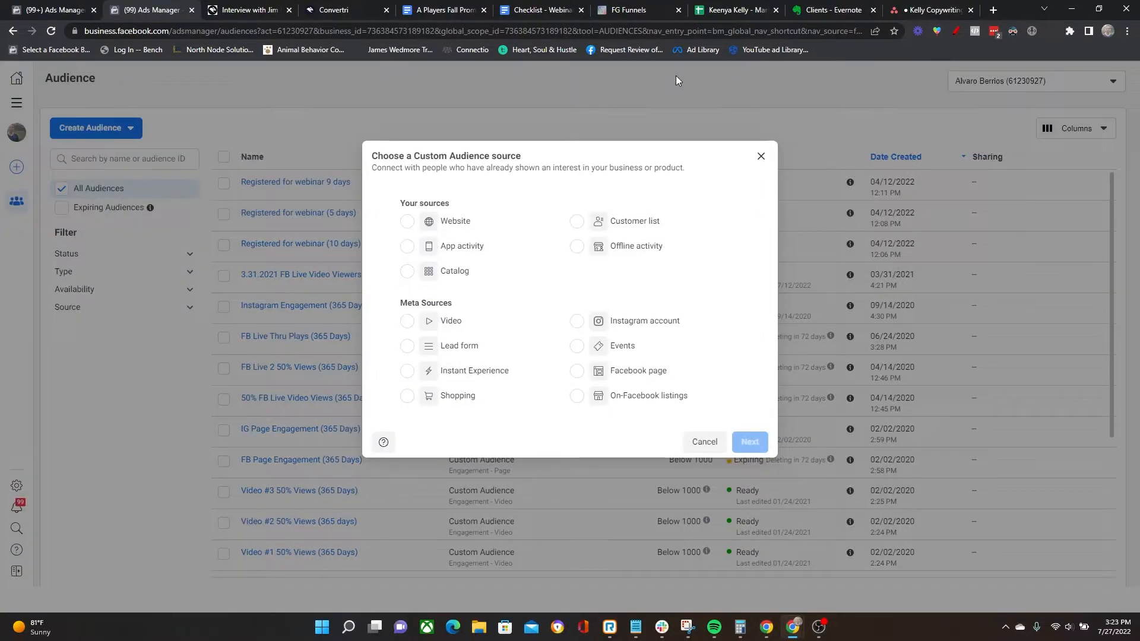
{"action": "left_click", "coordinate": [408, 221]}
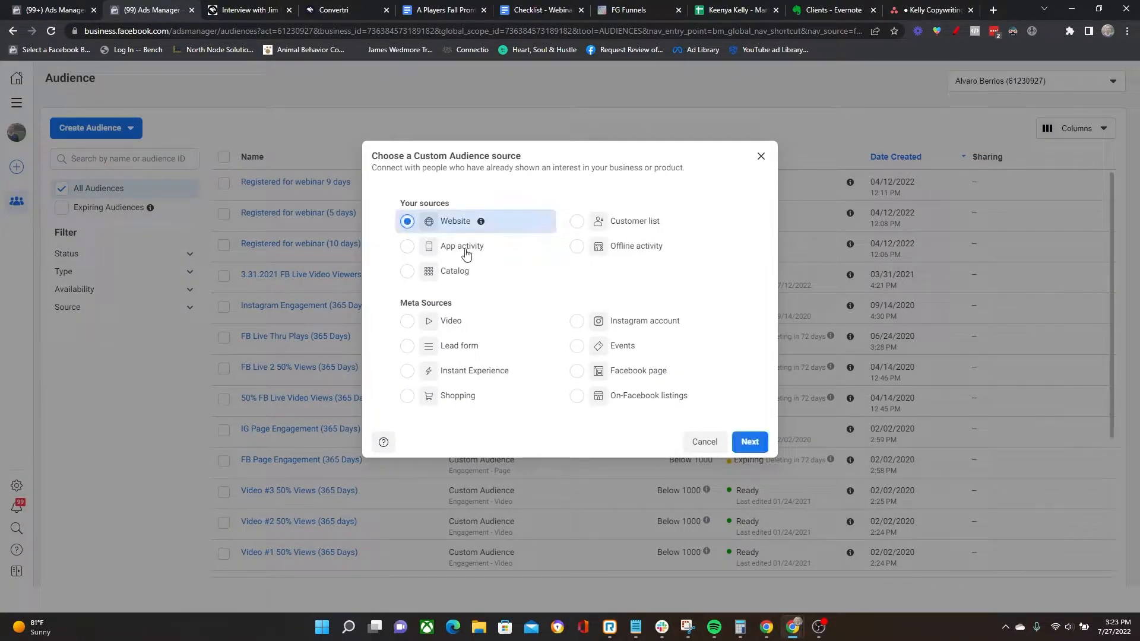
{"action": "left_click", "coordinate": [749, 441]}
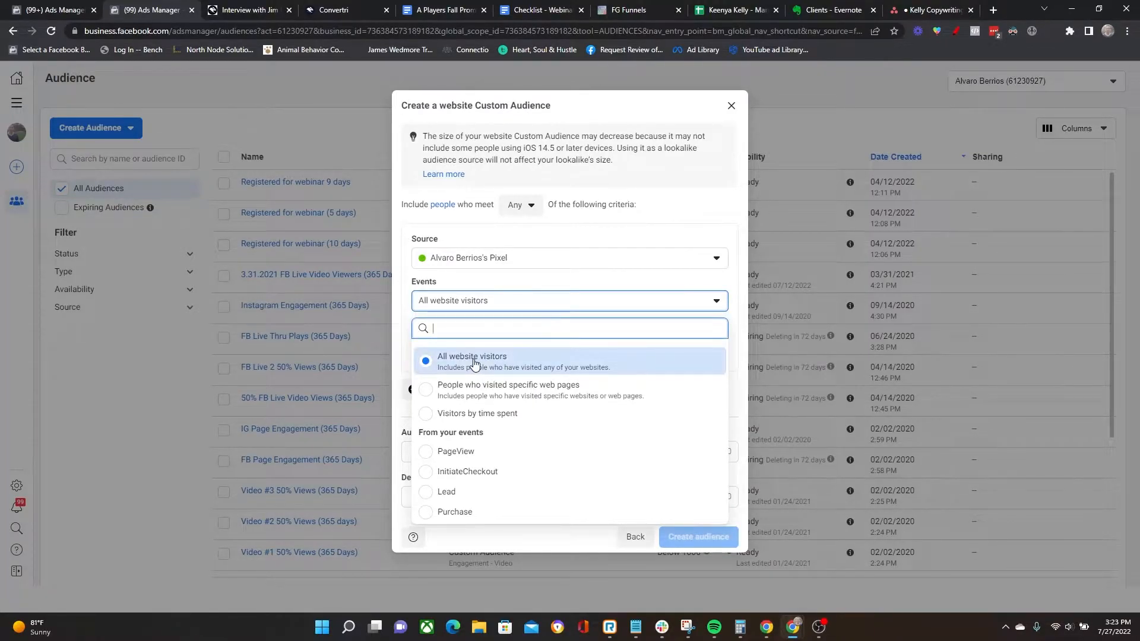
{"action": "mouse_move", "coordinate": [477, 386]}
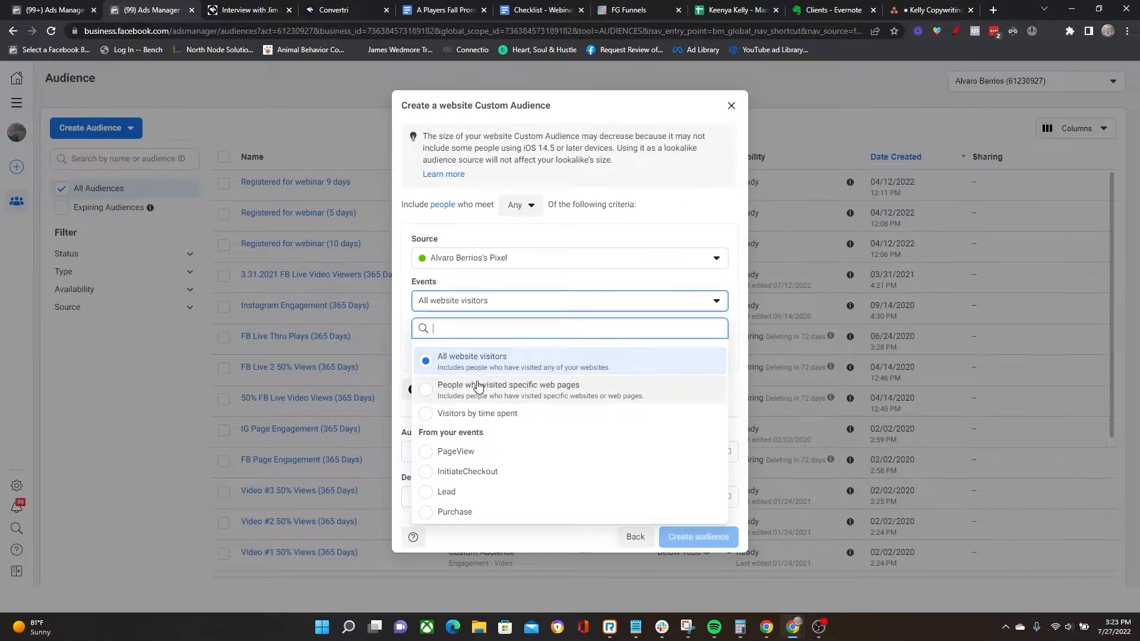
{"action": "mouse_move", "coordinate": [478, 397]}
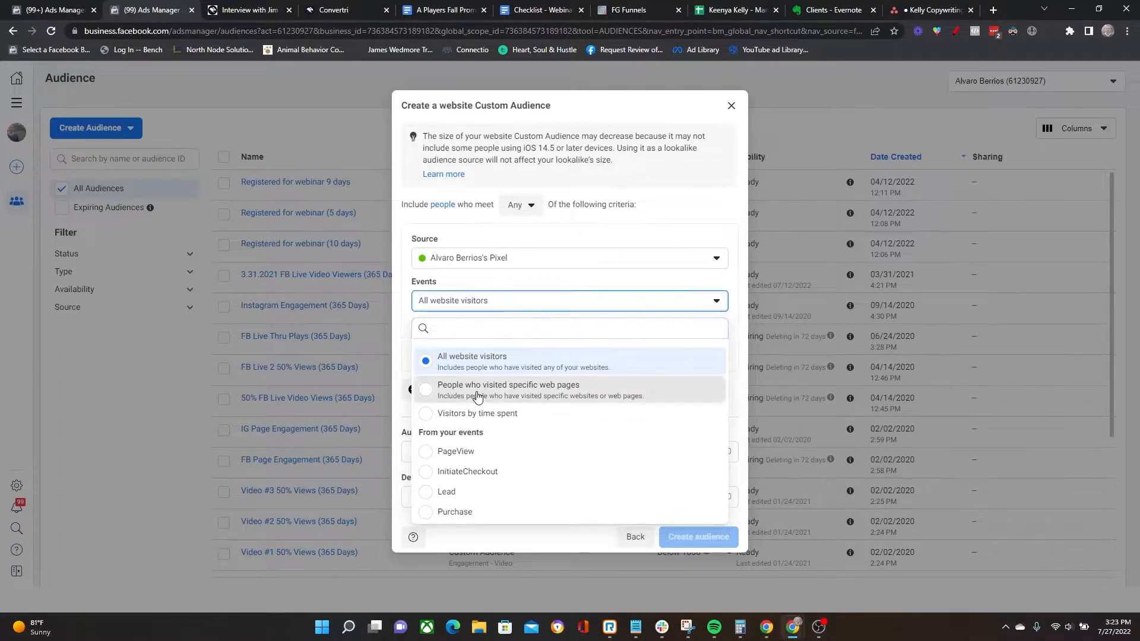
Target people who visited specific pages whose URL contains /thank-you, re-entering the value once.
{"action": "left_click", "coordinate": [507, 389]}
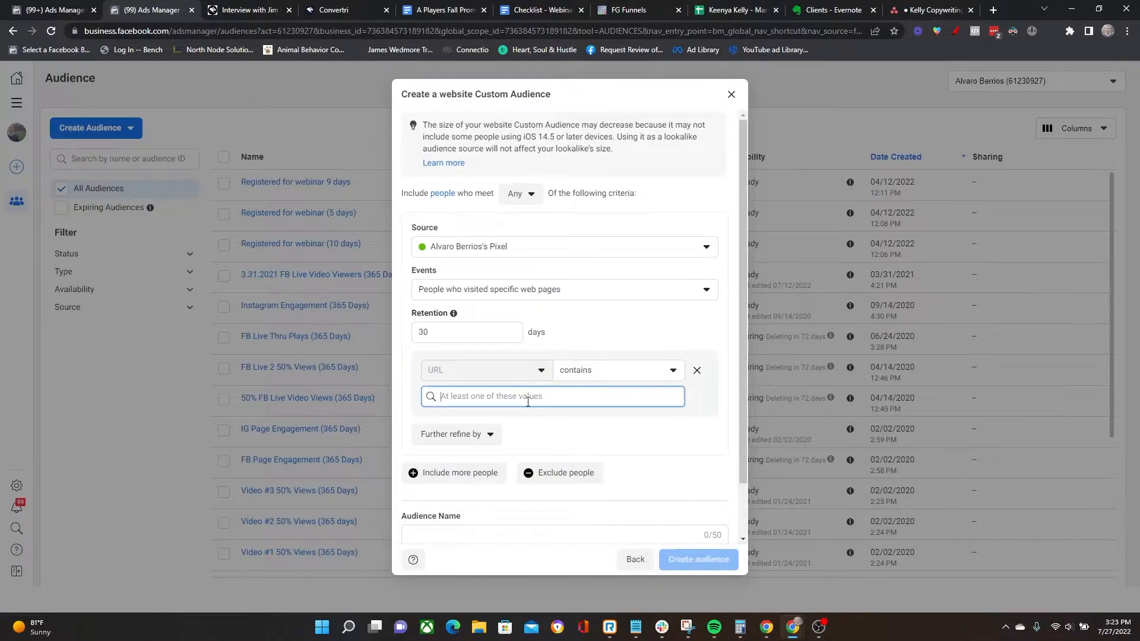
{"action": "type", "text": "/"}
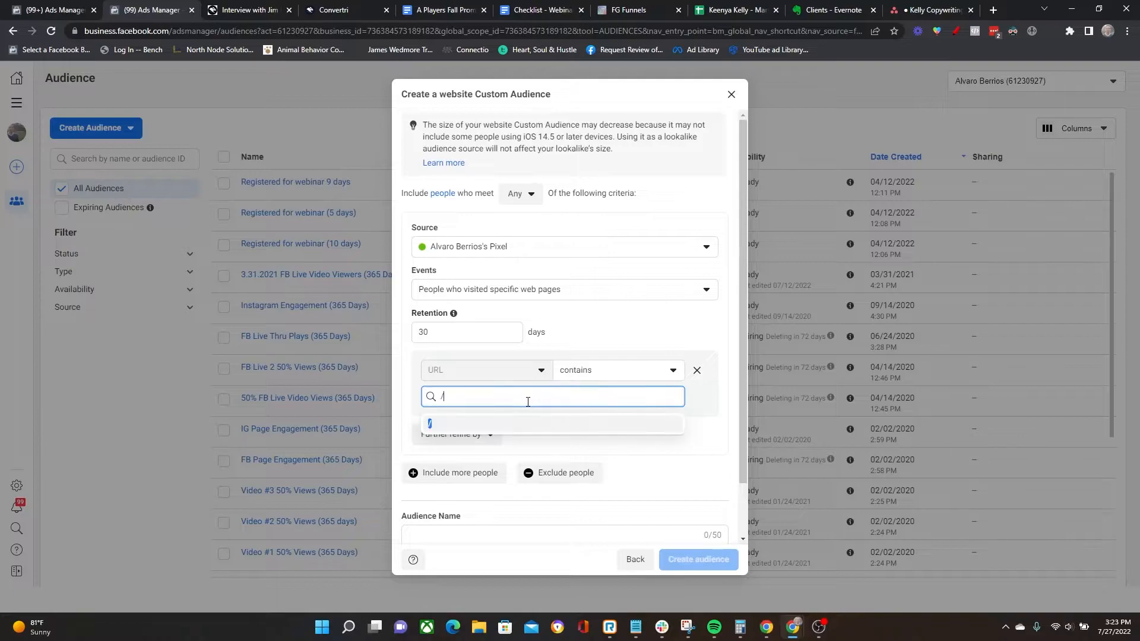
{"action": "type", "text": "thank"}
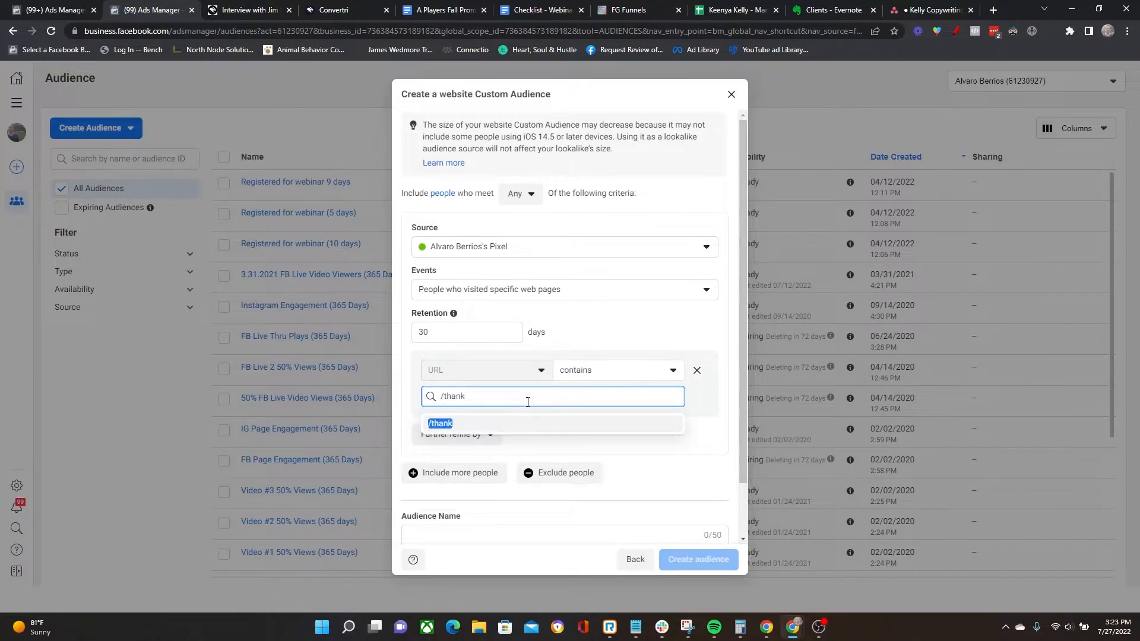
{"action": "type", "text": "-you"}
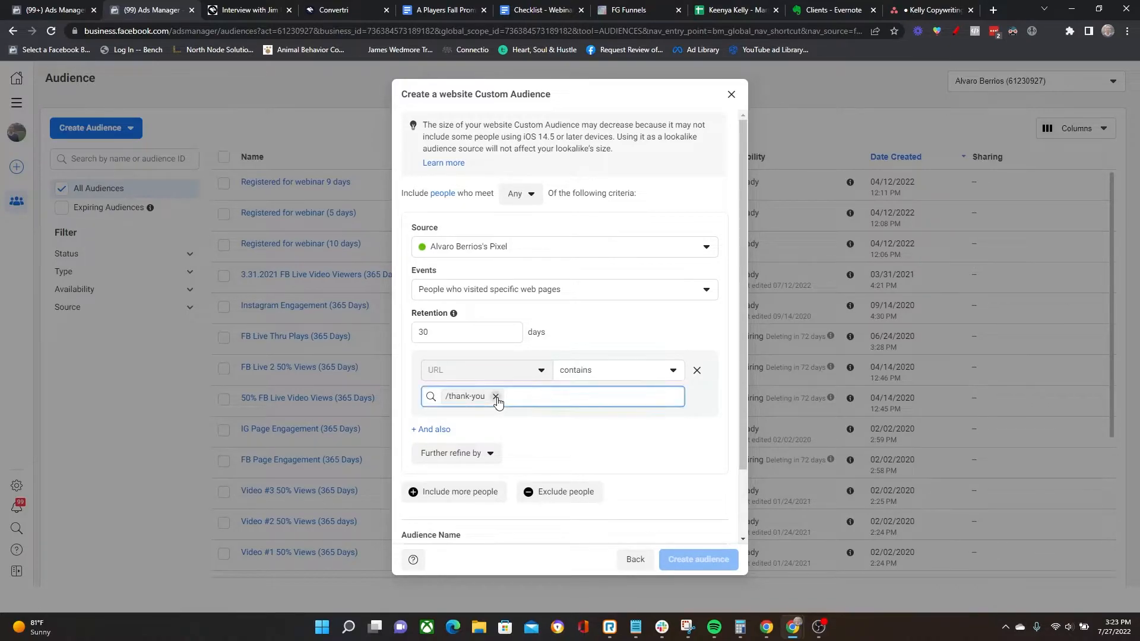
{"action": "left_click", "coordinate": [496, 397]}
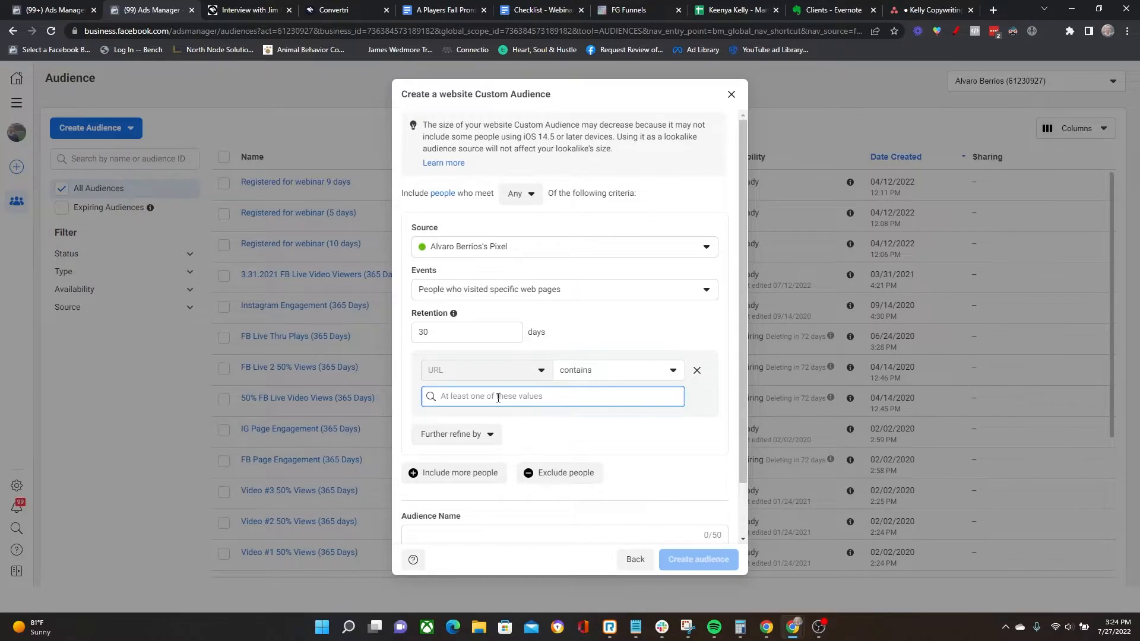
{"action": "type", "text": "/tha"}
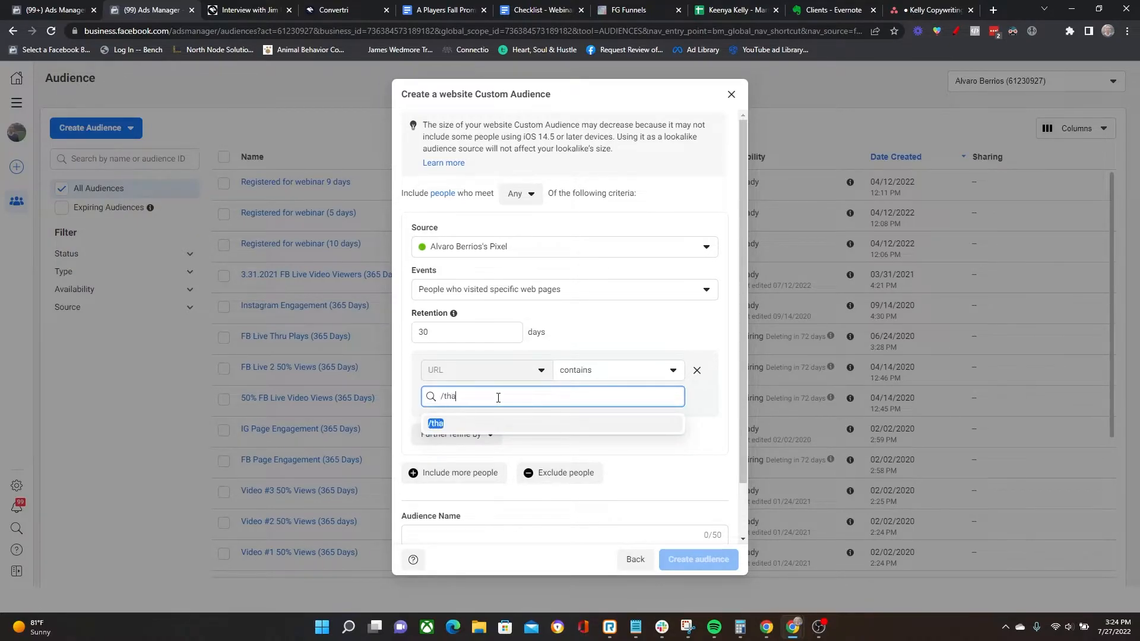
{"action": "type", "text": "nk-you"}
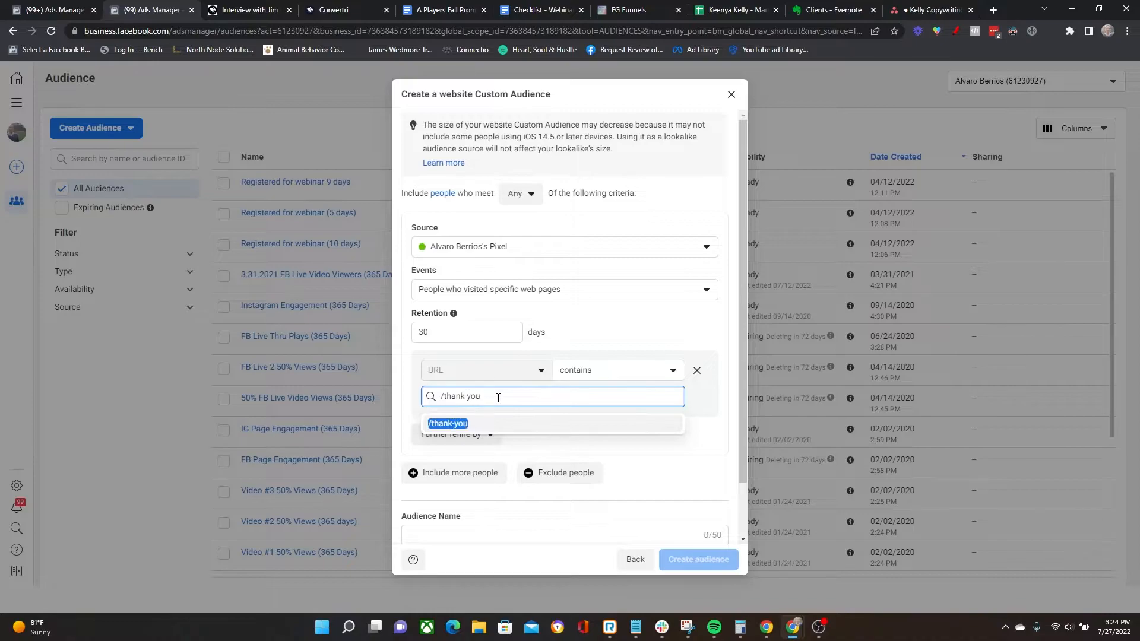
{"action": "left_click", "coordinate": [448, 423]}
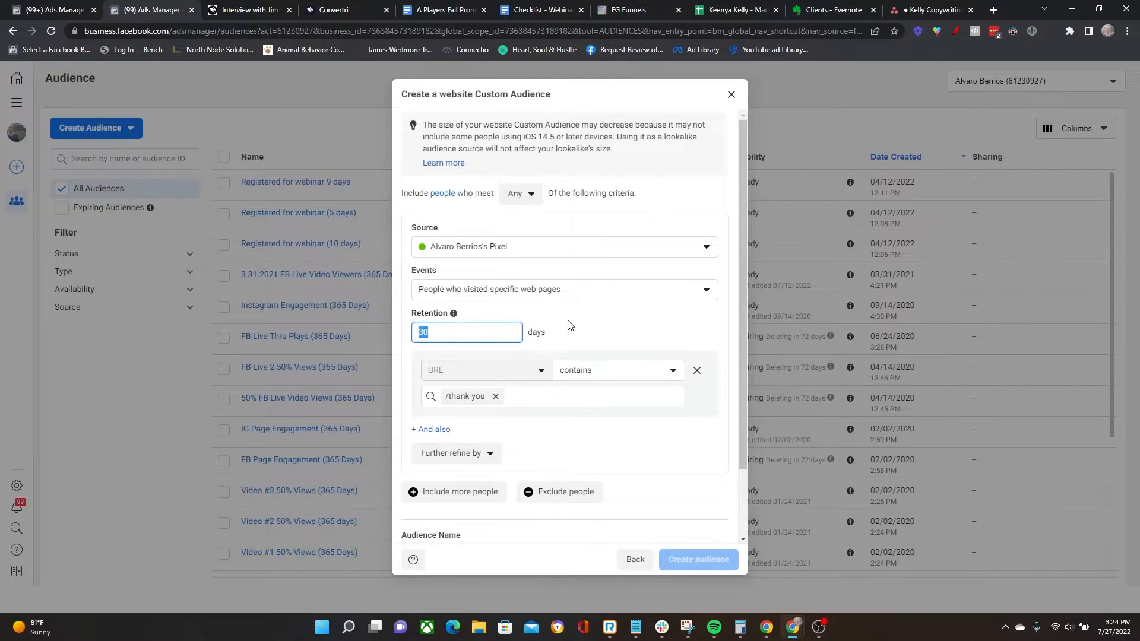
{"action": "mouse_move", "coordinate": [505, 349]}
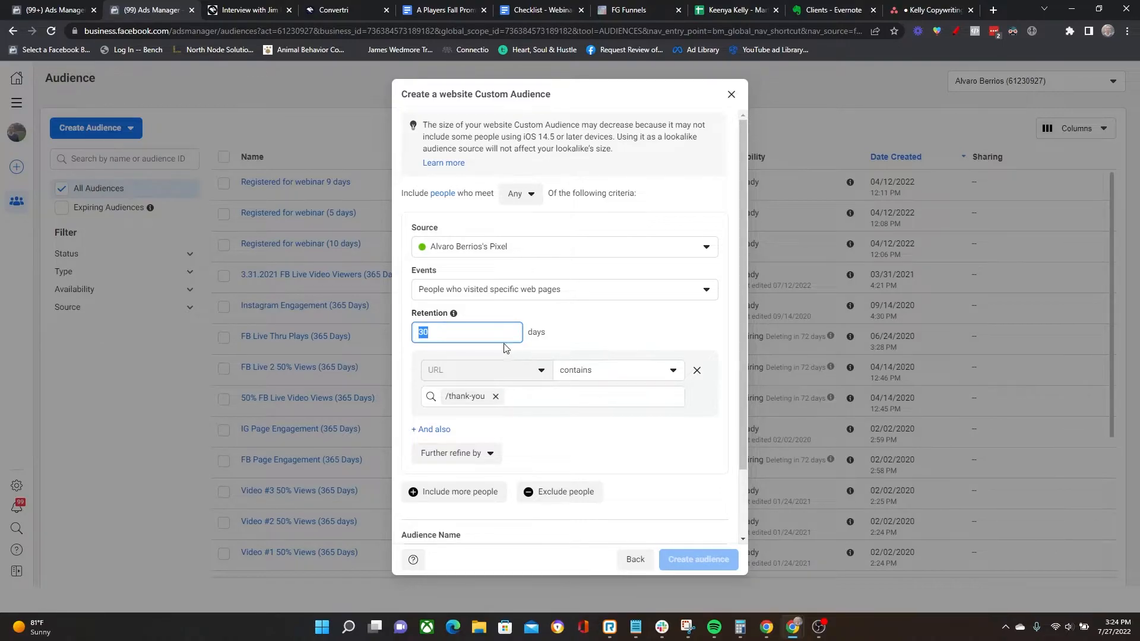
Change the audience retention from 30 days to 5 days.
{"action": "type", "text": "08"}
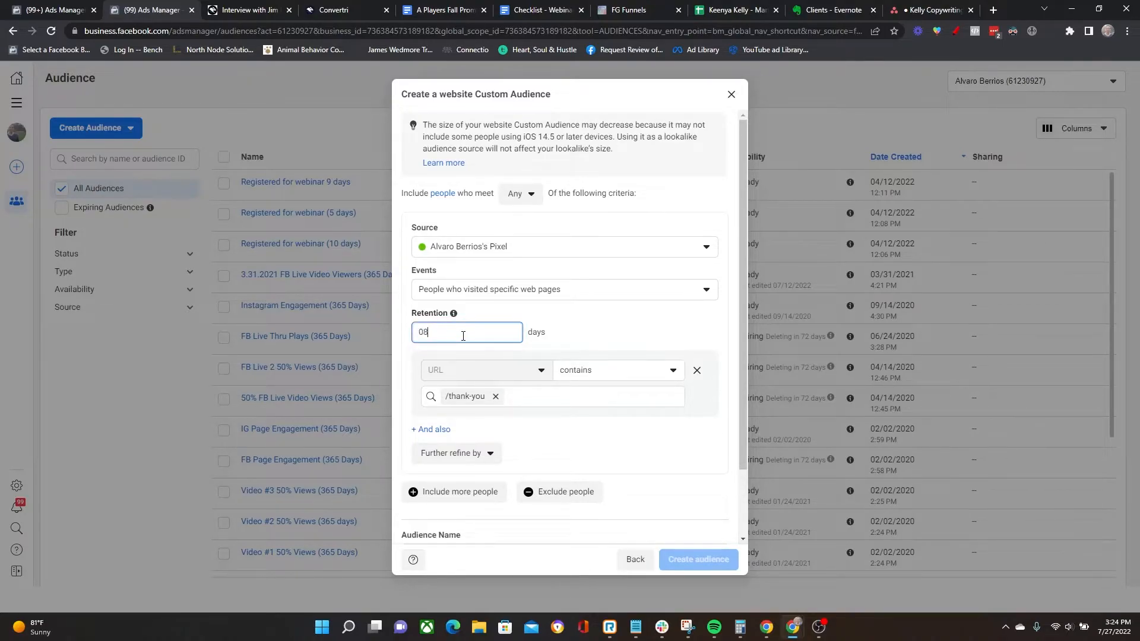
{"action": "type", "text": "180"}
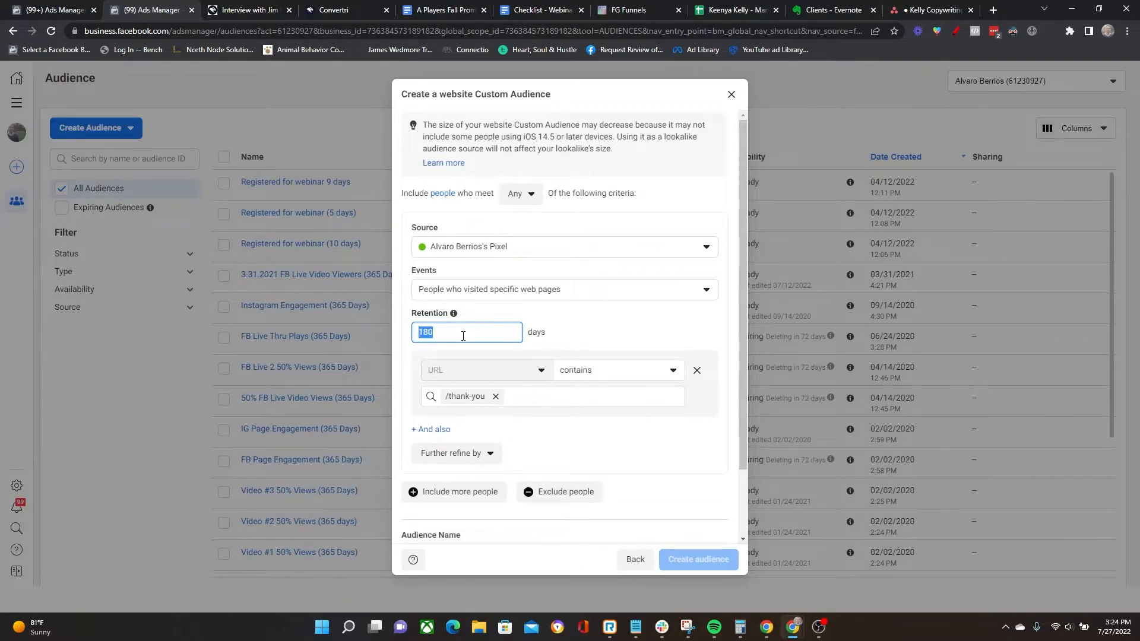
{"action": "type", "text": "5"}
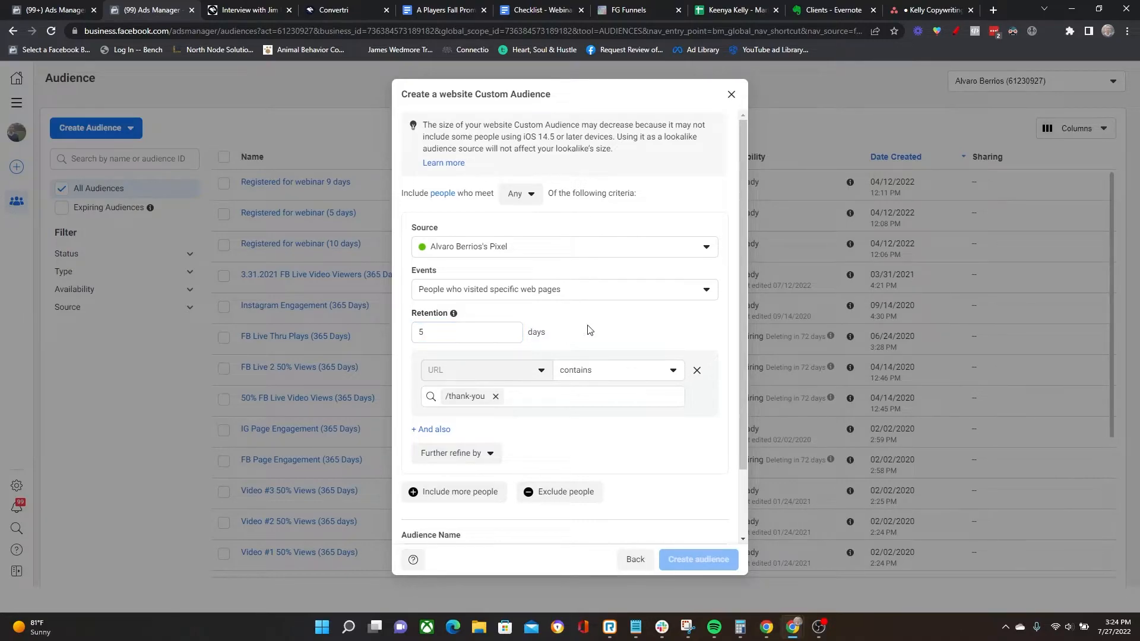
{"action": "mouse_move", "coordinate": [471, 426]}
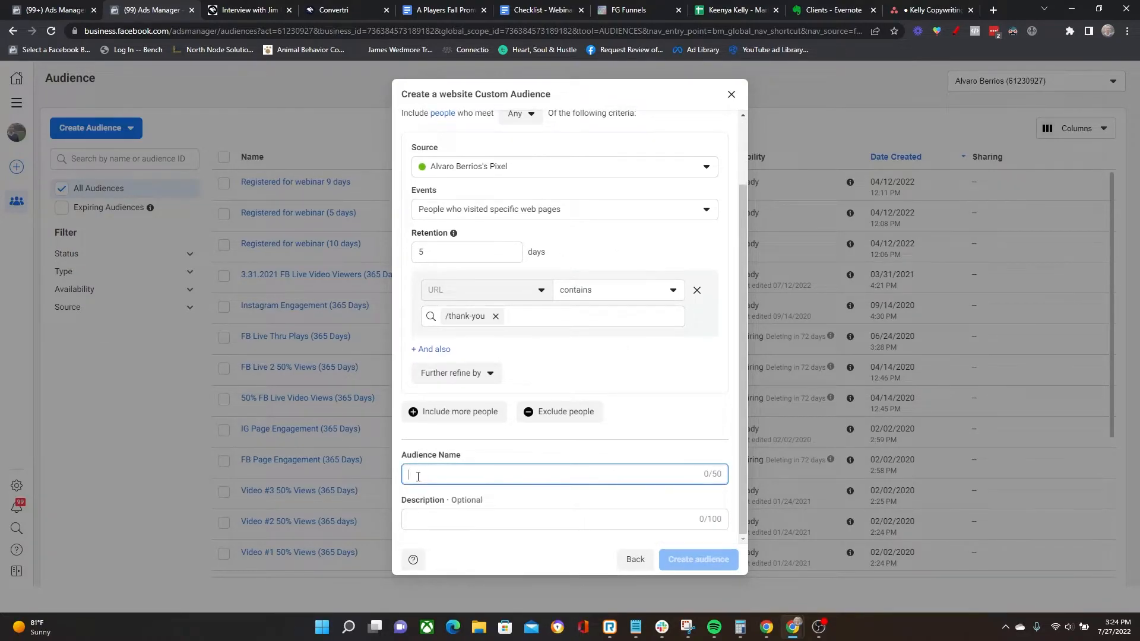
Name the audience 'Lead magnet opt in (5 Days)' and create it.
{"action": "type", "text": "Lead magnet opt in"}
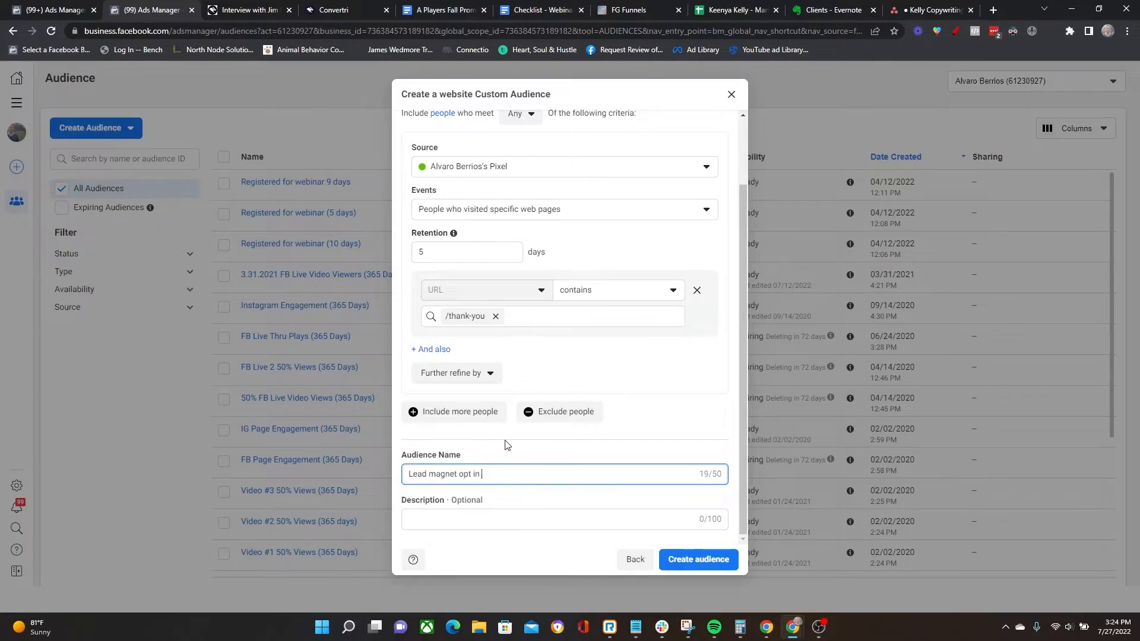
{"action": "type", "text": "(5 Days"}
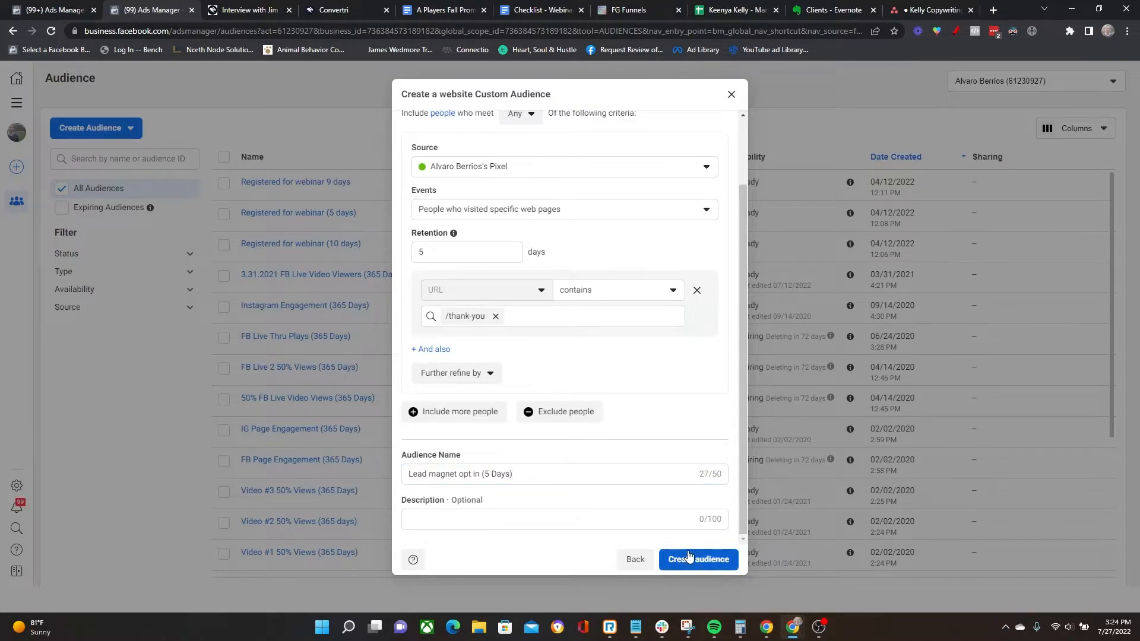
{"action": "left_click", "coordinate": [697, 560]}
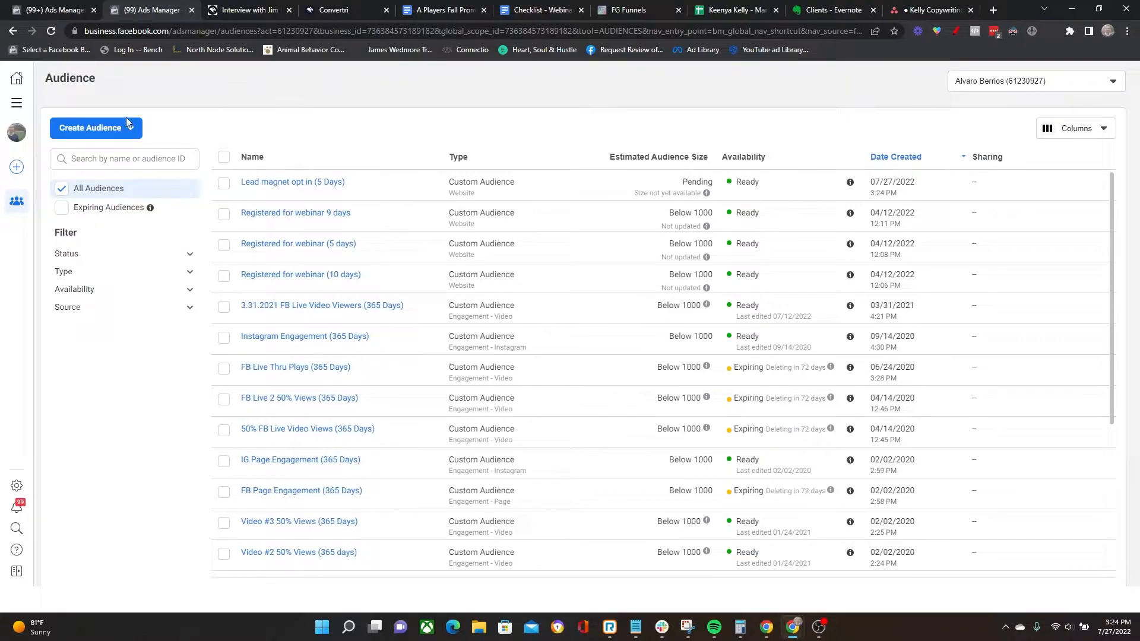
Begin a second website Custom Audience sourced from the pixel.
{"action": "left_click", "coordinate": [90, 127]}
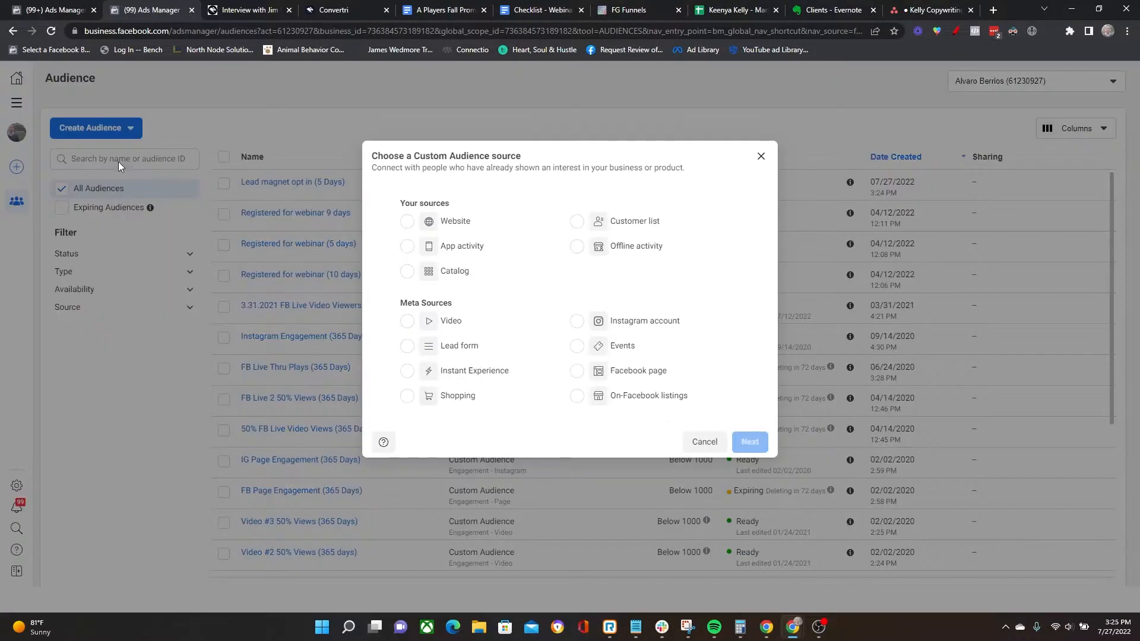
{"action": "left_click", "coordinate": [407, 221]}
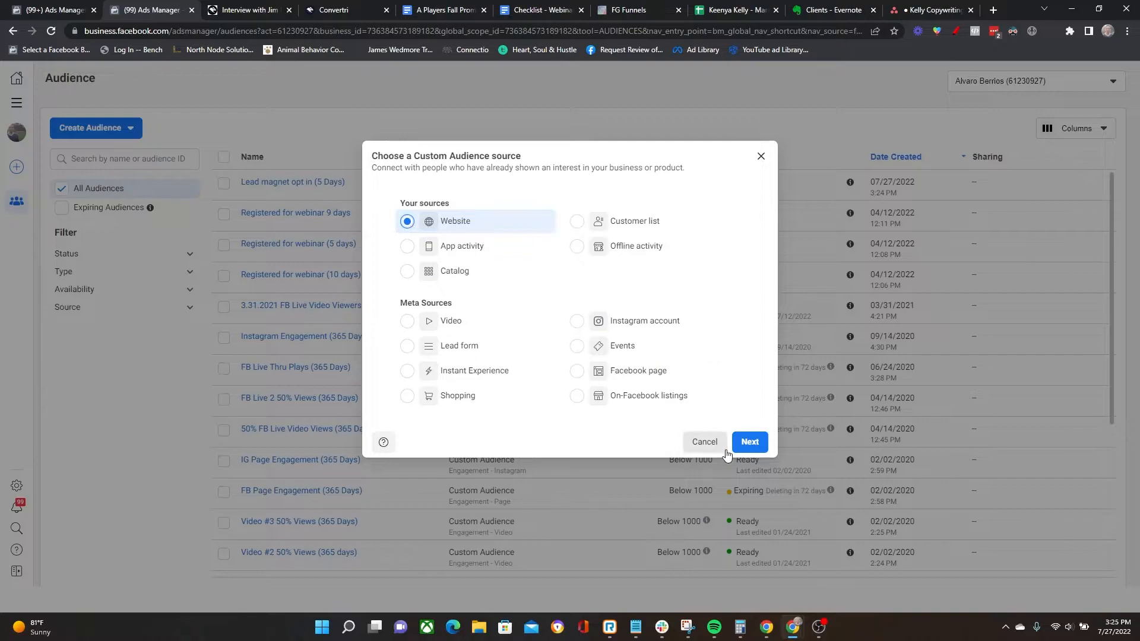
{"action": "left_click", "coordinate": [749, 442]}
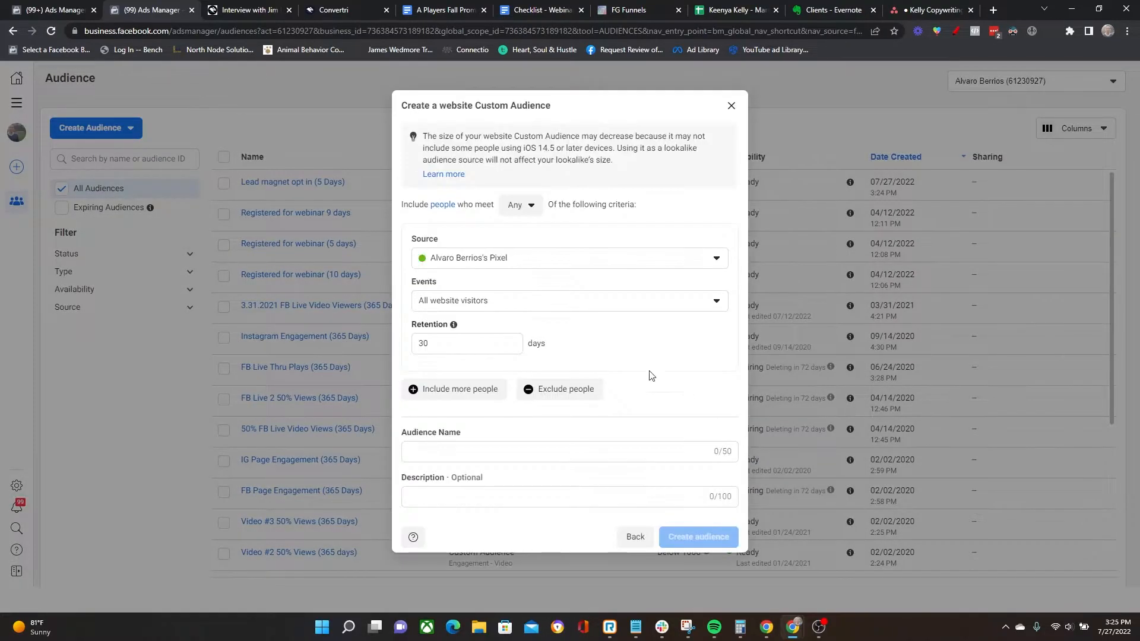
{"action": "left_click", "coordinate": [569, 300]}
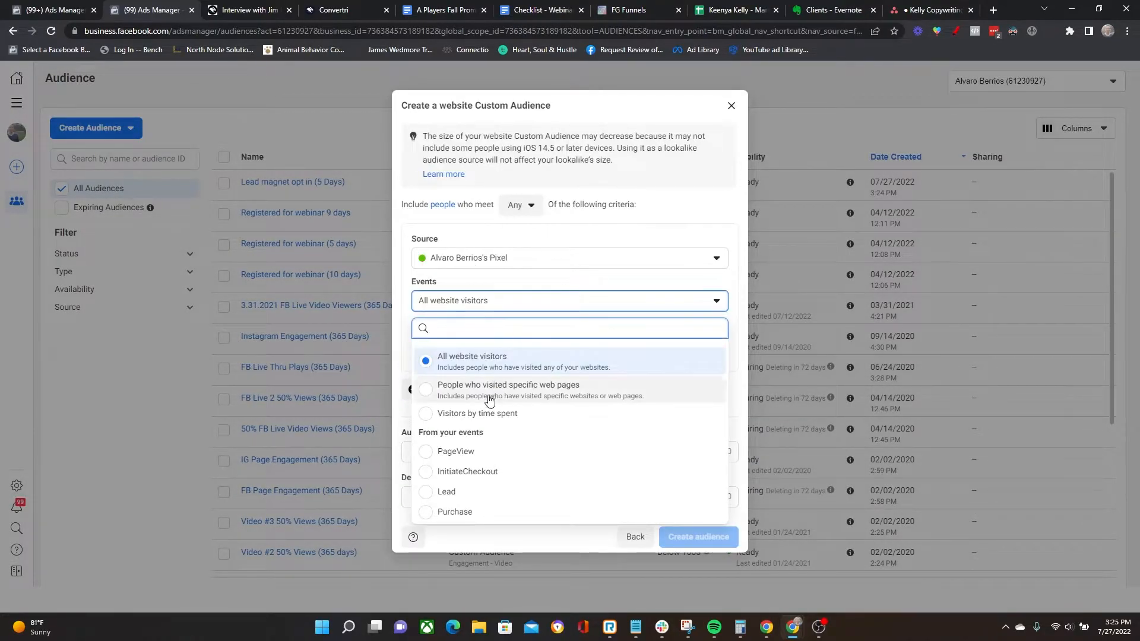
Target people who visited specific pages whose URL contains /thank-you.
{"action": "left_click", "coordinate": [507, 385]}
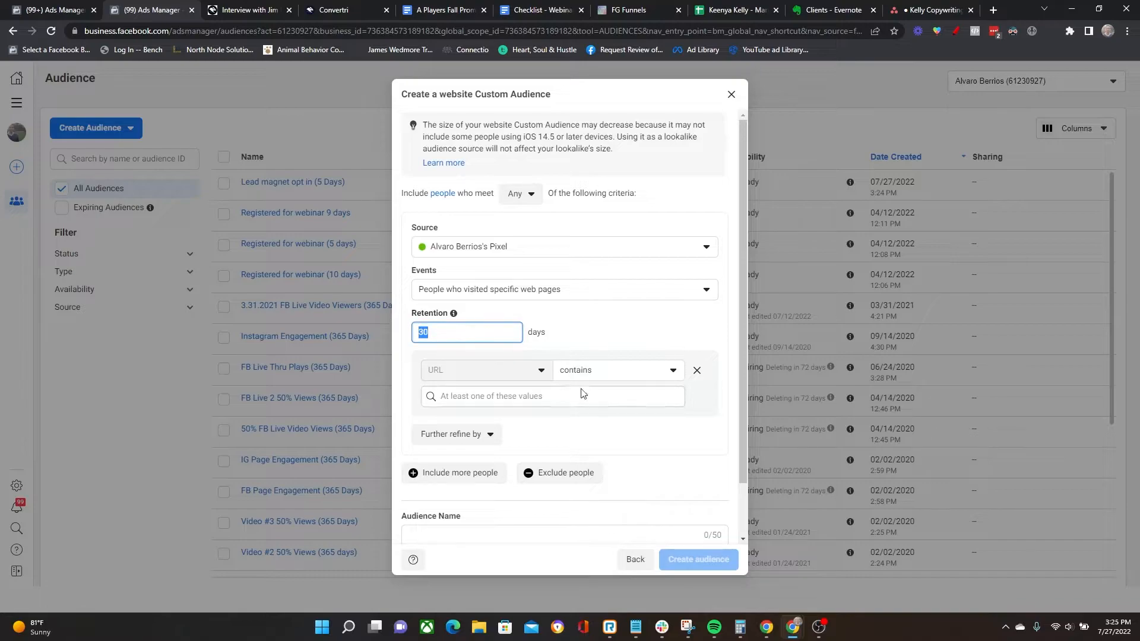
{"action": "left_click", "coordinate": [551, 396]}
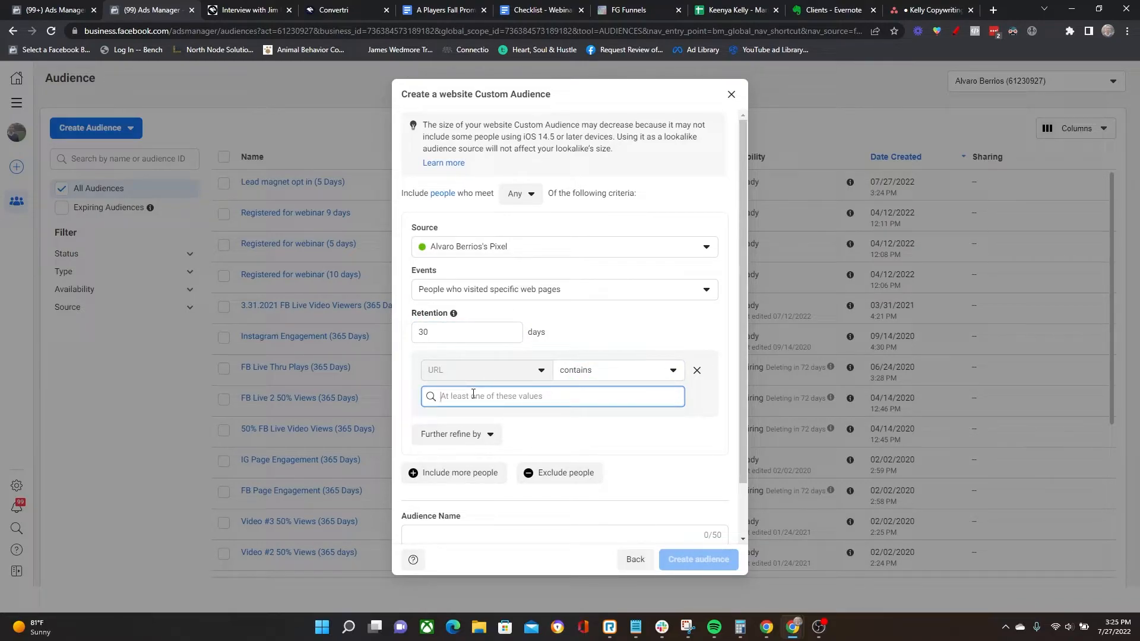
{"action": "type", "text": "/thank-you"}
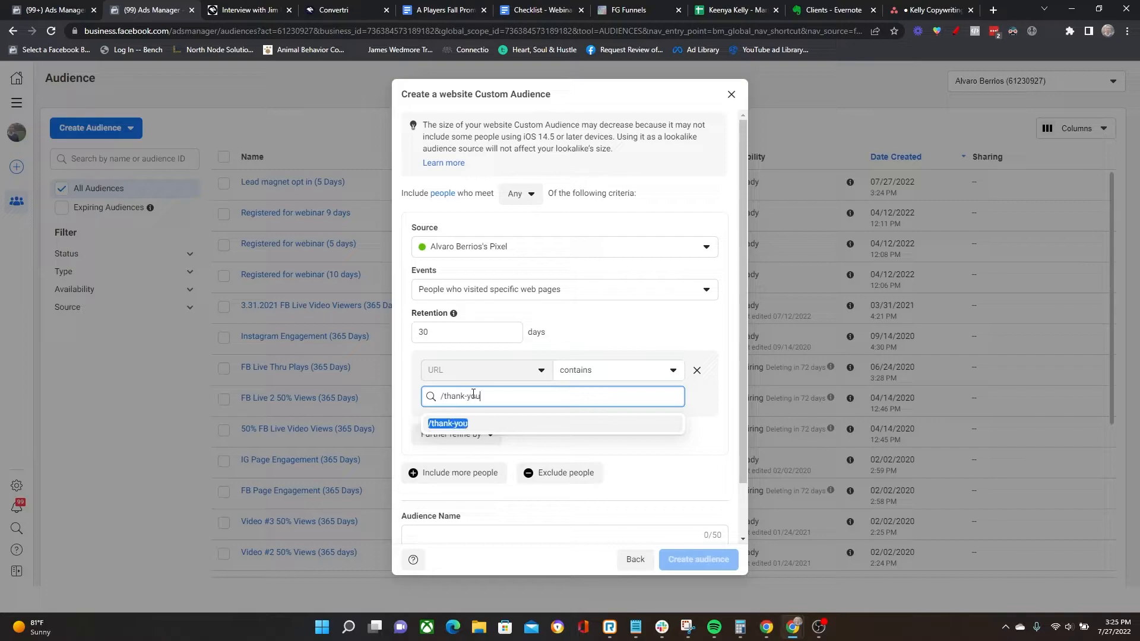
{"action": "left_click", "coordinate": [448, 424]}
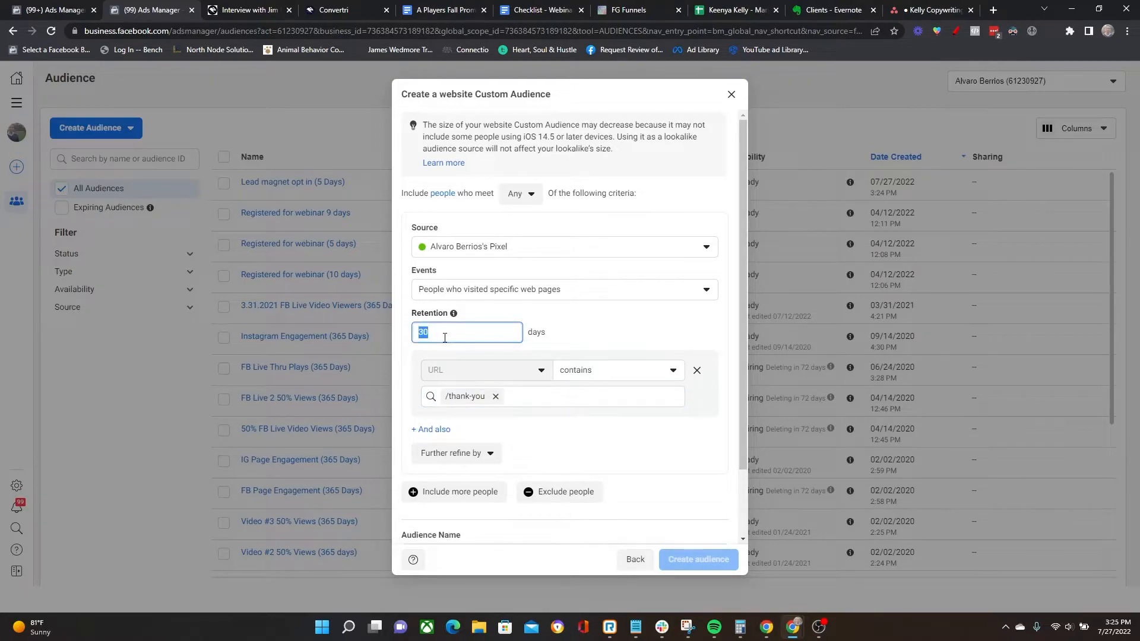
Set retention to 10 days and name the audience 'Lead magnet opt ins (10 days)'.
{"action": "type", "text": "10"}
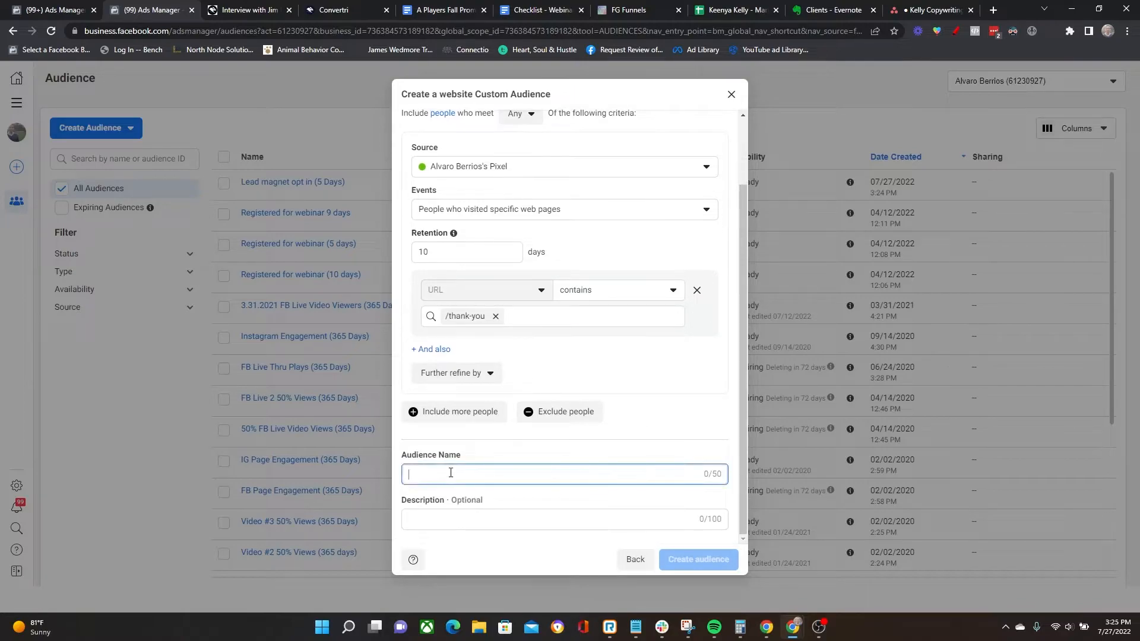
{"action": "type", "text": "Lead magnet"}
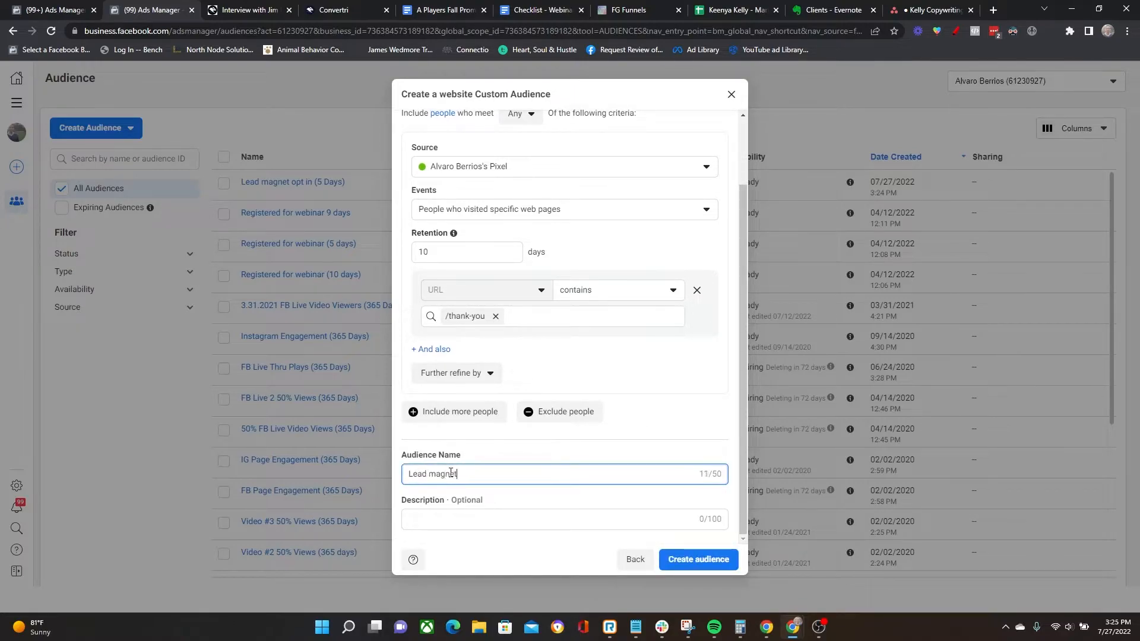
{"action": "type", "text": "opt ins (10 days"}
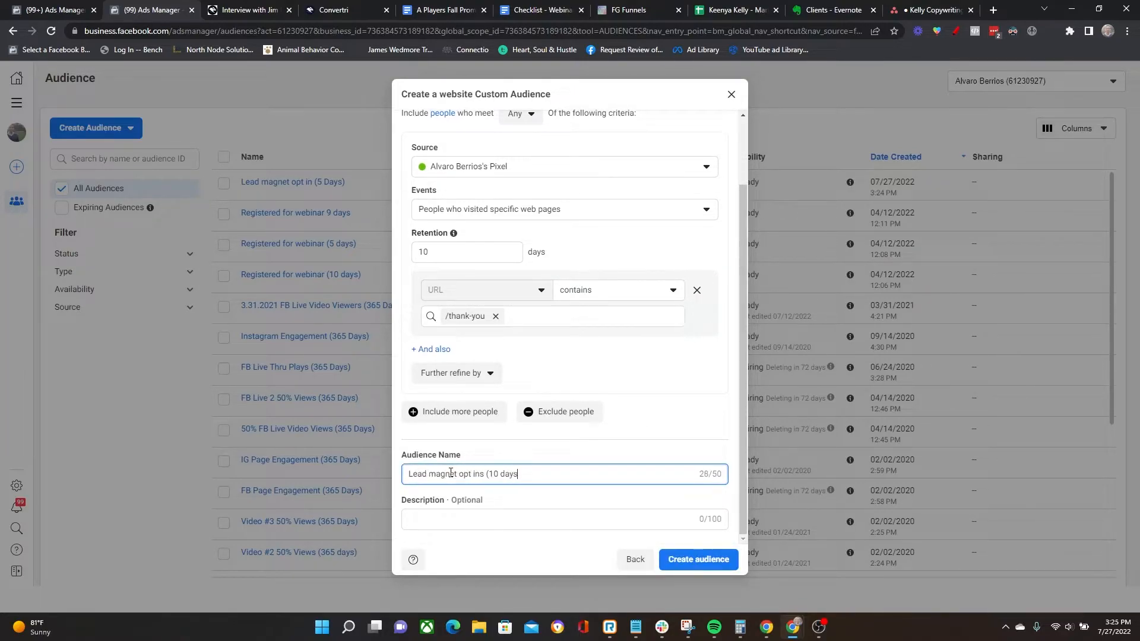
{"action": "type", "text": ")"}
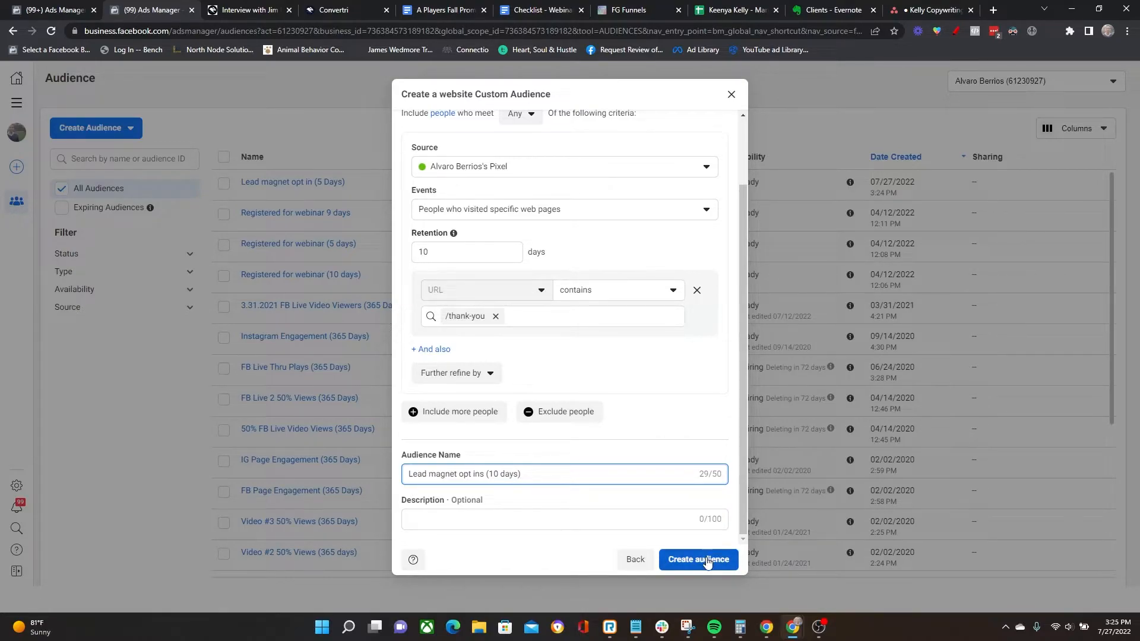
{"action": "mouse_move", "coordinate": [586, 290]}
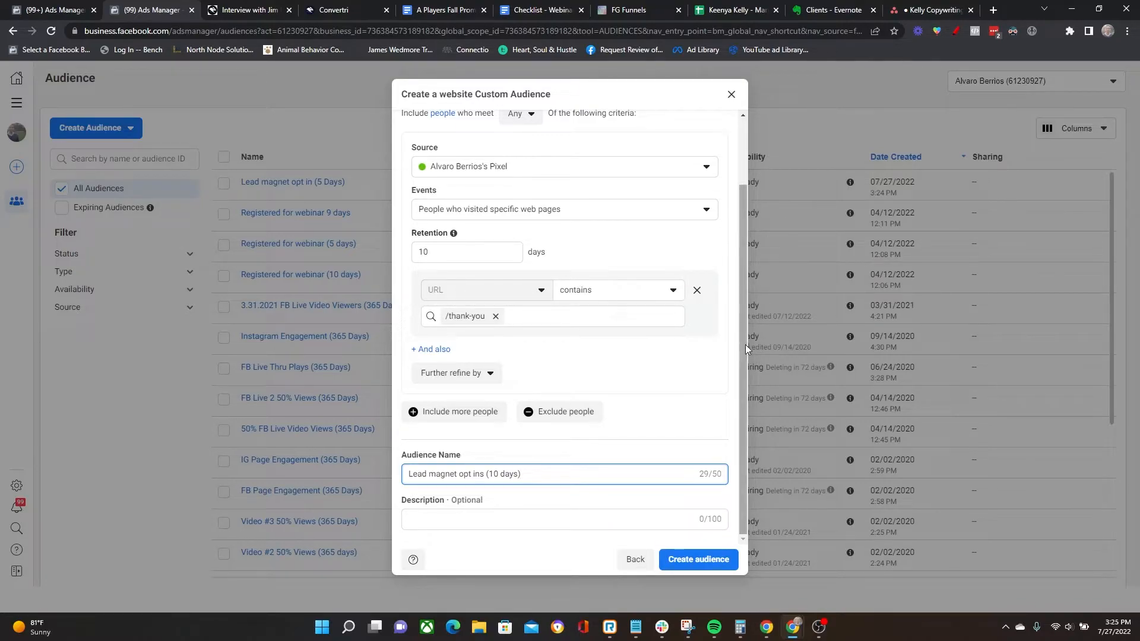
{"action": "mouse_move", "coordinate": [697, 559]}
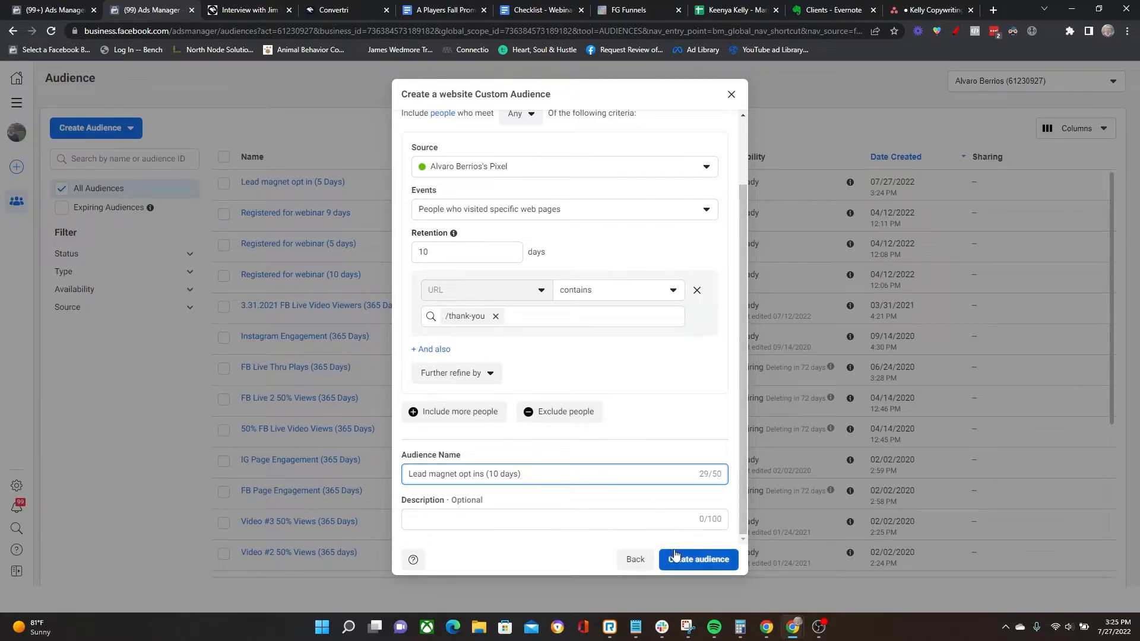
{"action": "mouse_move", "coordinate": [667, 394]}
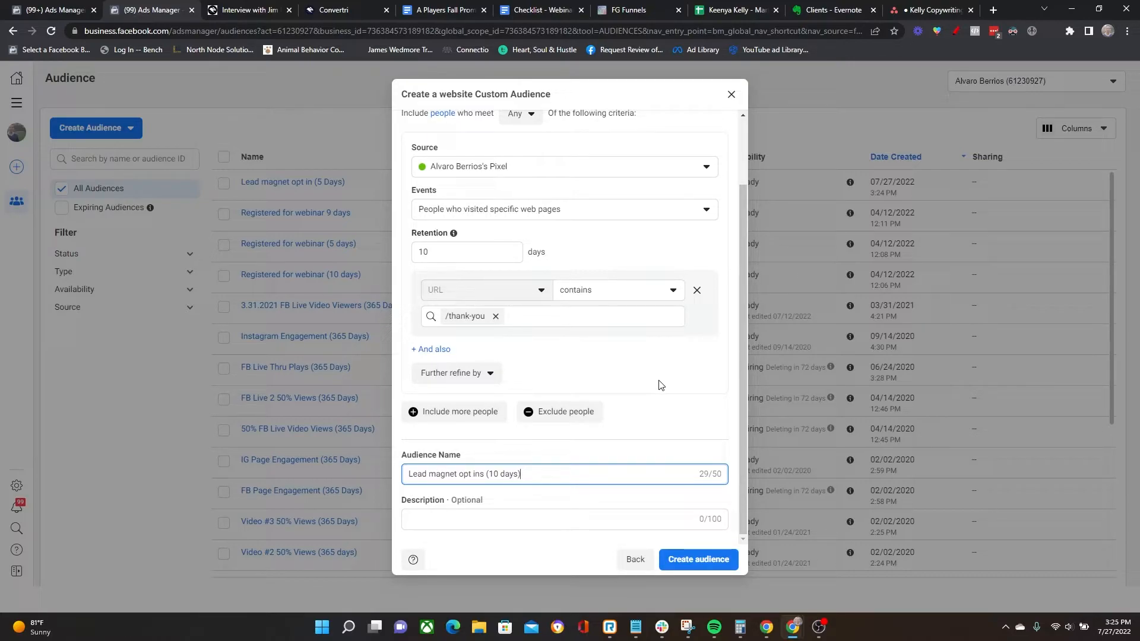
{"action": "mouse_move", "coordinate": [651, 381]}
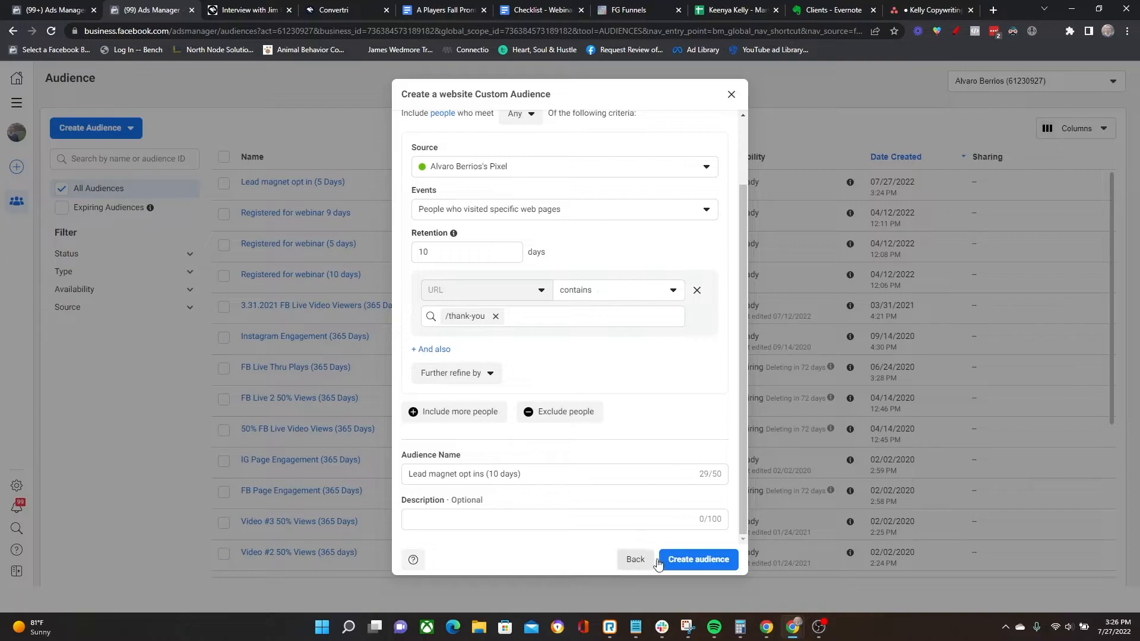
Create the 10-day audience, then start a new campaign with the Sales objective.
{"action": "left_click", "coordinate": [695, 559]}
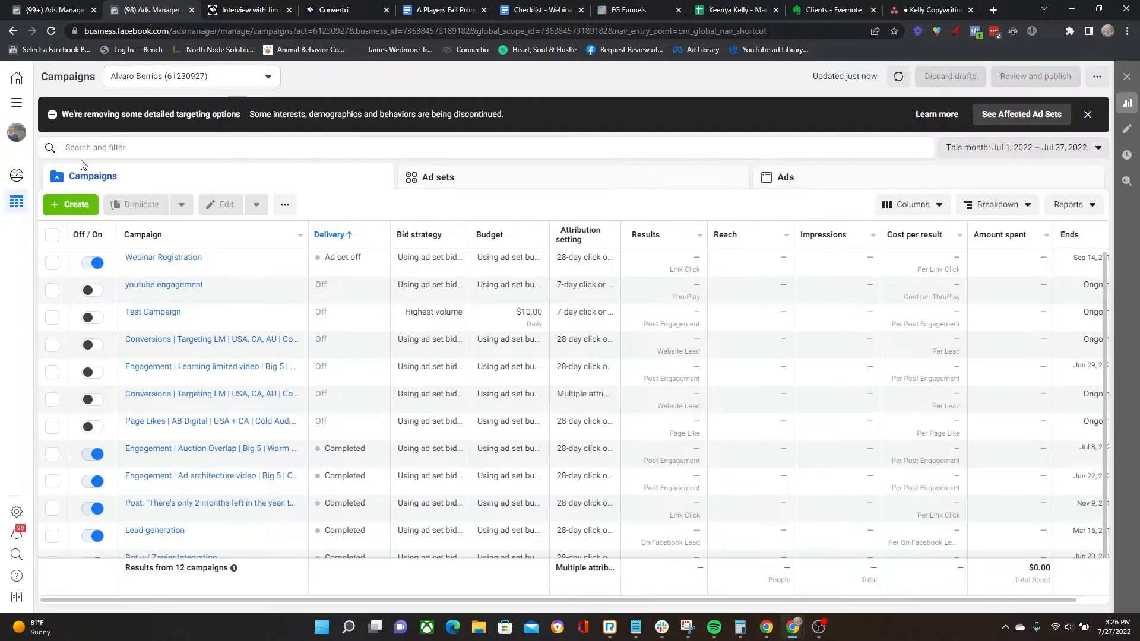
{"action": "left_click", "coordinate": [70, 204]}
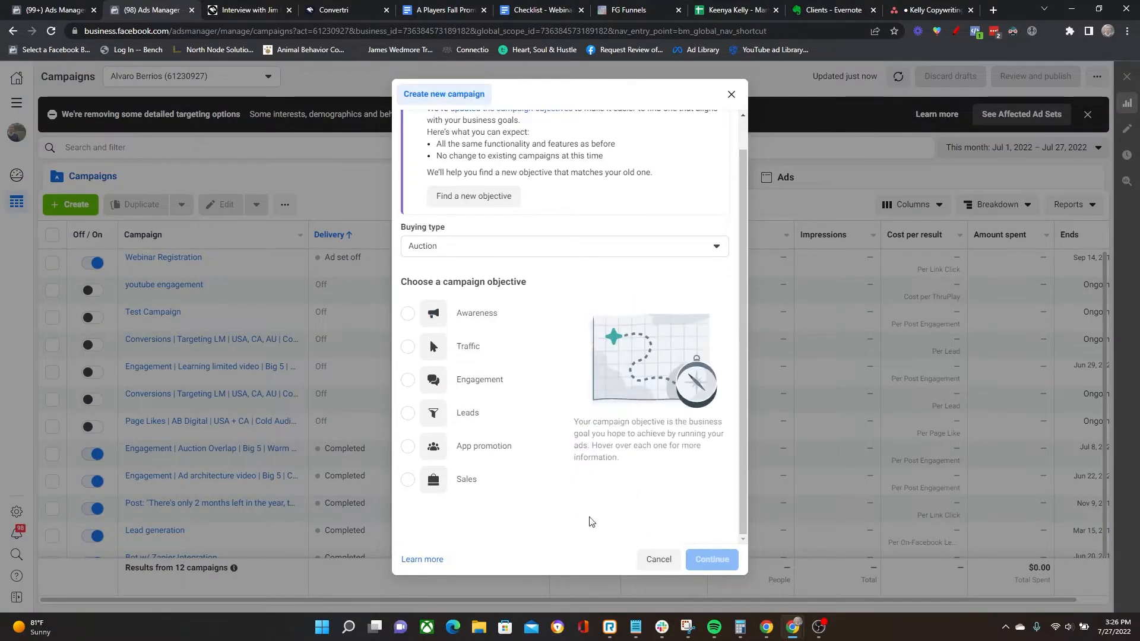
{"action": "mouse_move", "coordinate": [718, 298]}
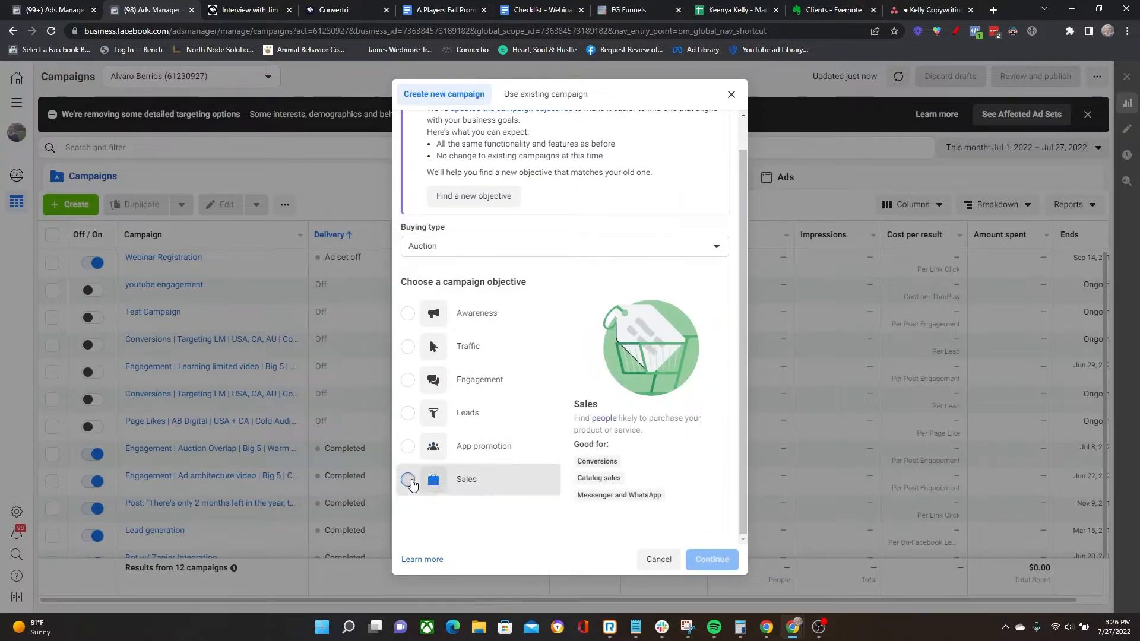
{"action": "left_click", "coordinate": [407, 479]}
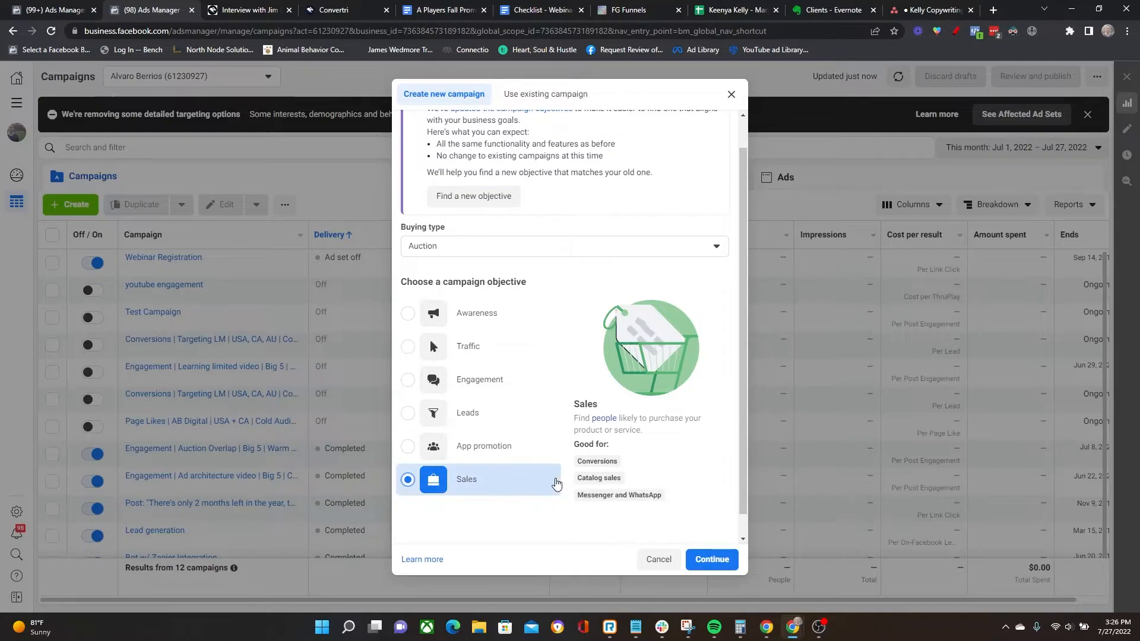
{"action": "mouse_move", "coordinate": [476, 418]}
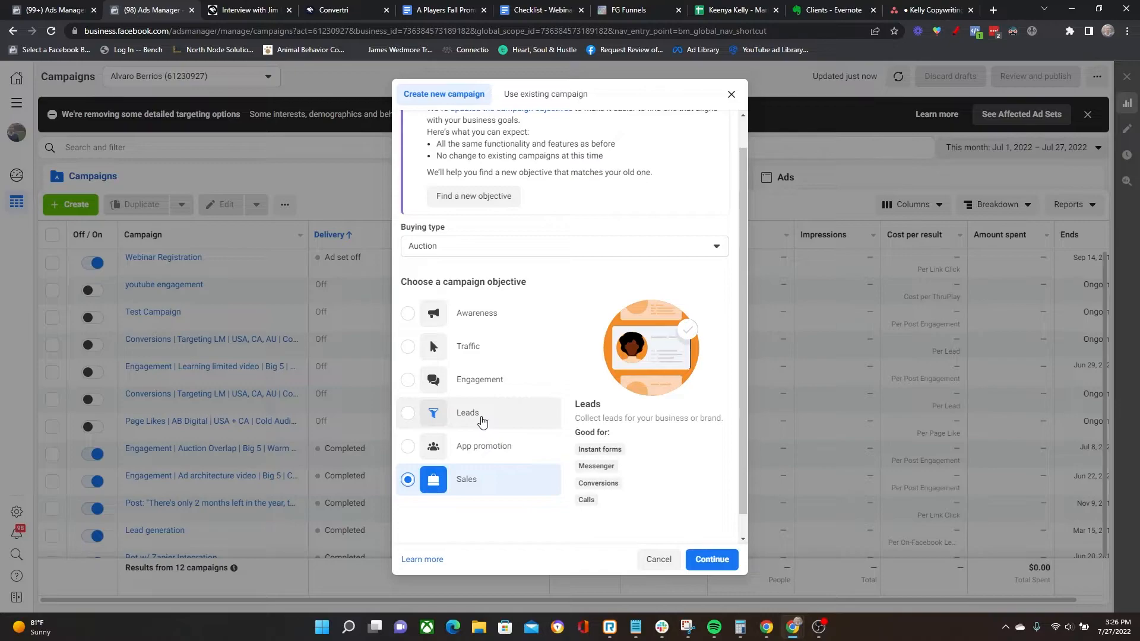
{"action": "mouse_move", "coordinate": [479, 379]}
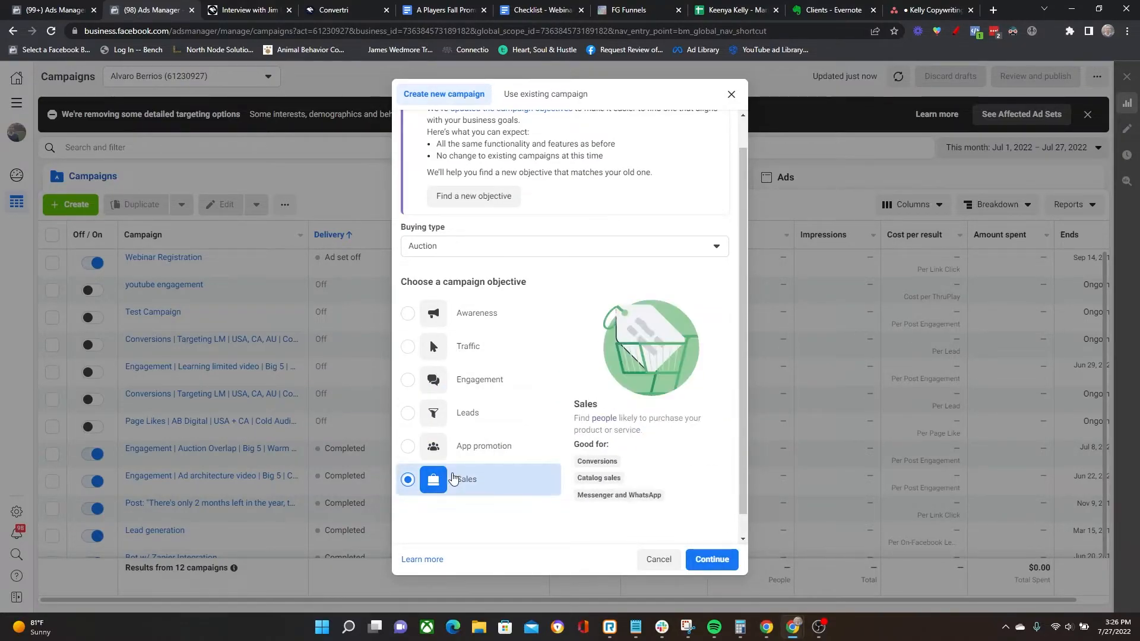
{"action": "mouse_move", "coordinate": [697, 601]}
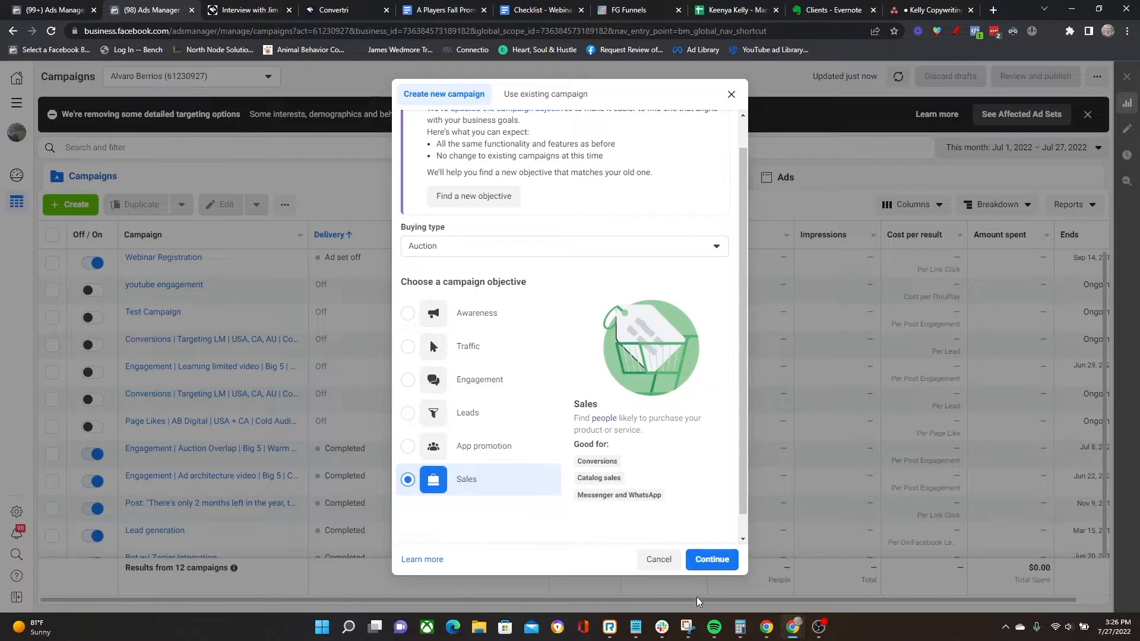
In the New Sales Ad Set, set the website conversion event to Purchase.
{"action": "left_click", "coordinate": [712, 559]}
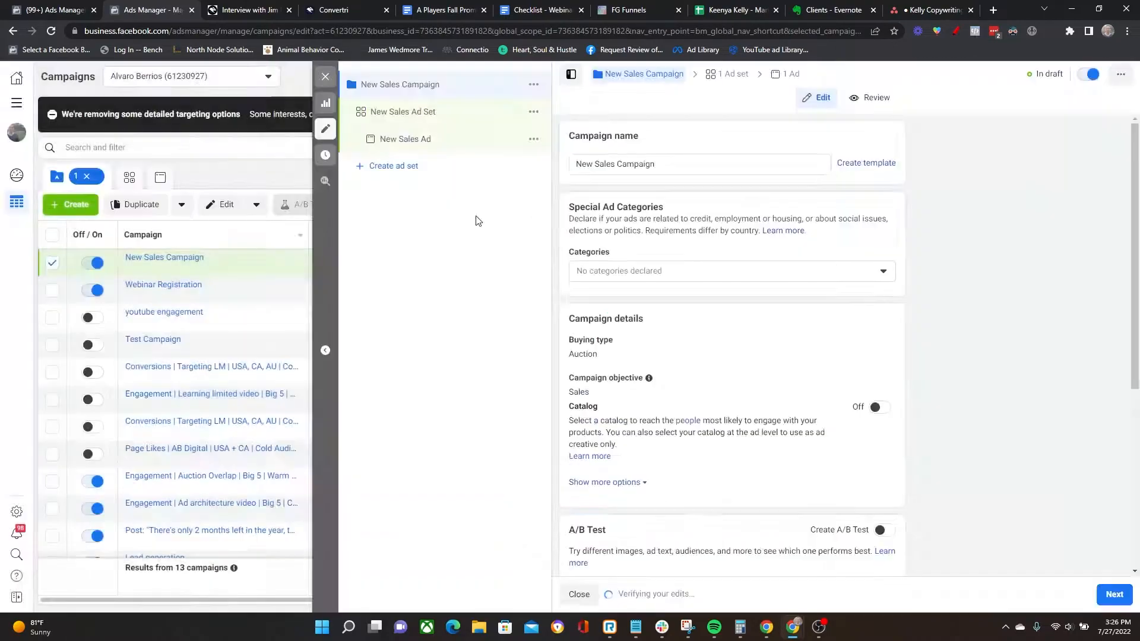
{"action": "left_click", "coordinate": [406, 112]}
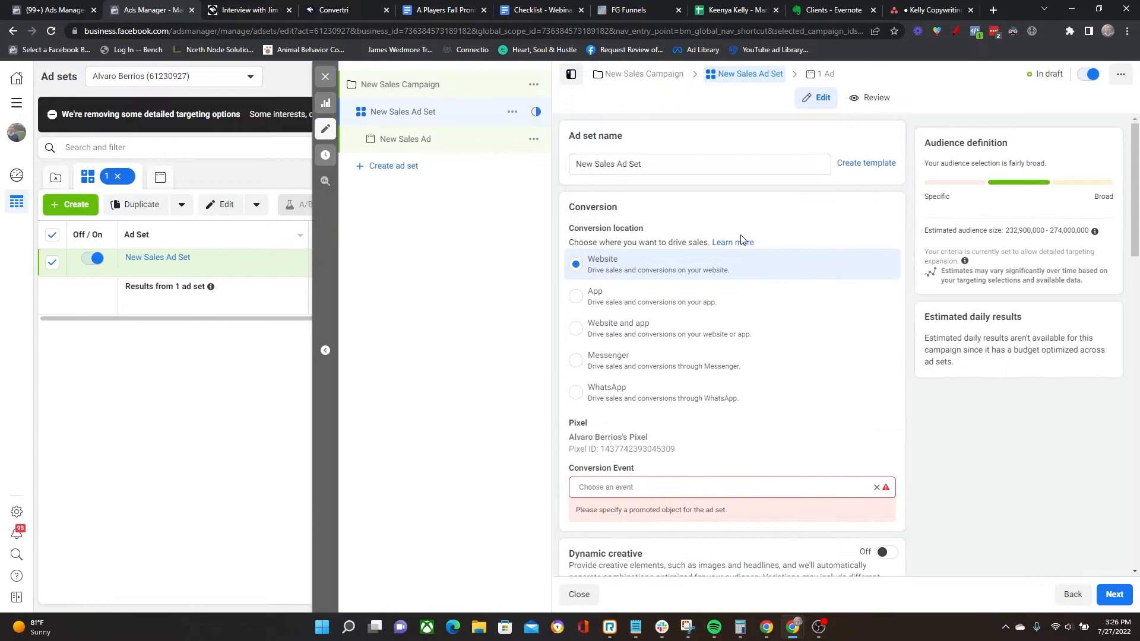
{"action": "scroll", "scroll_direction": "down", "scroll_amount": 3}
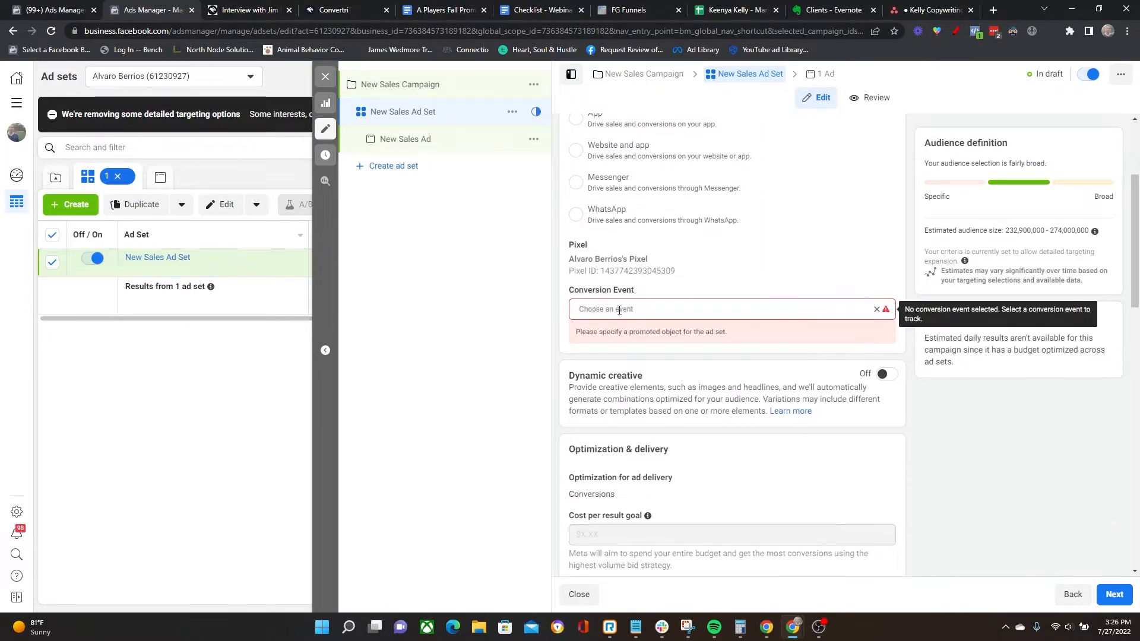
{"action": "left_click", "coordinate": [727, 308]}
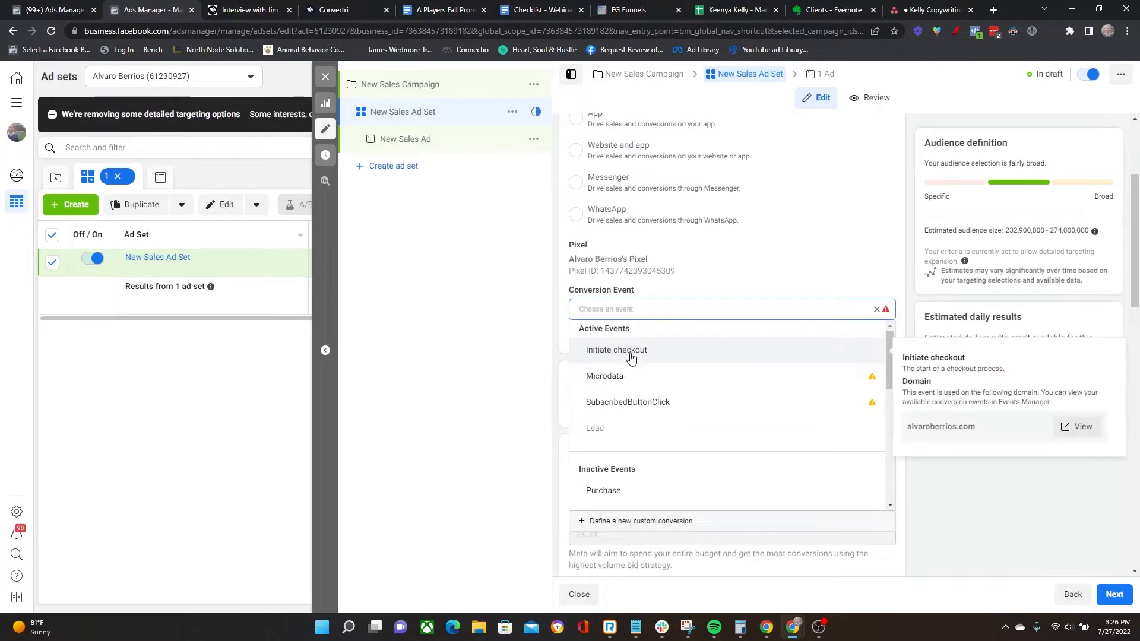
{"action": "mouse_move", "coordinate": [622, 491]}
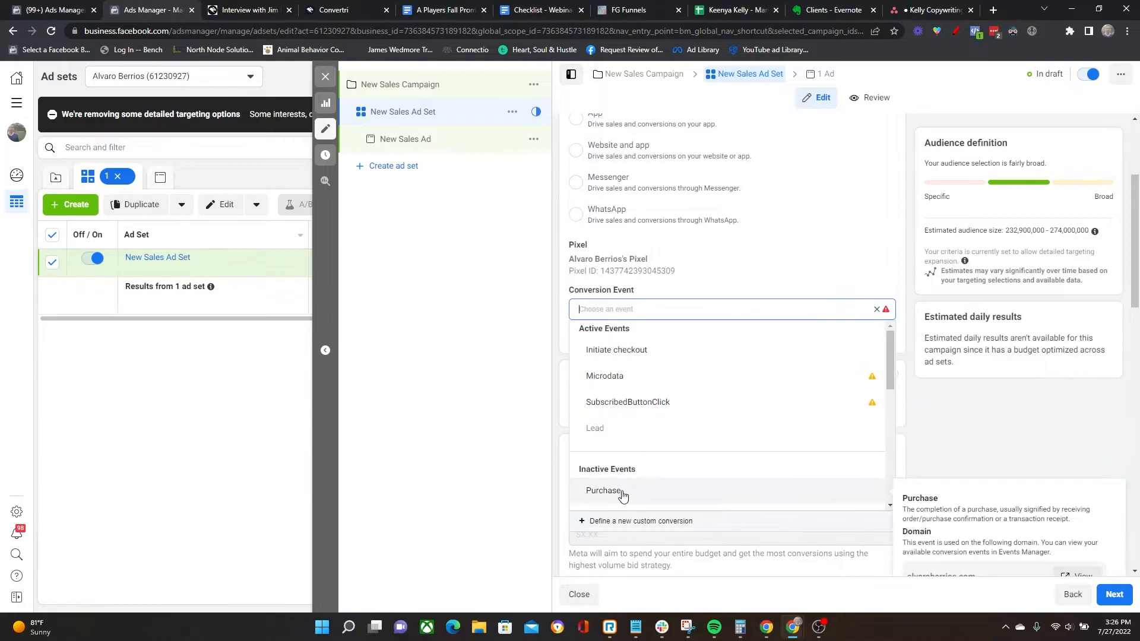
{"action": "left_click", "coordinate": [602, 491]}
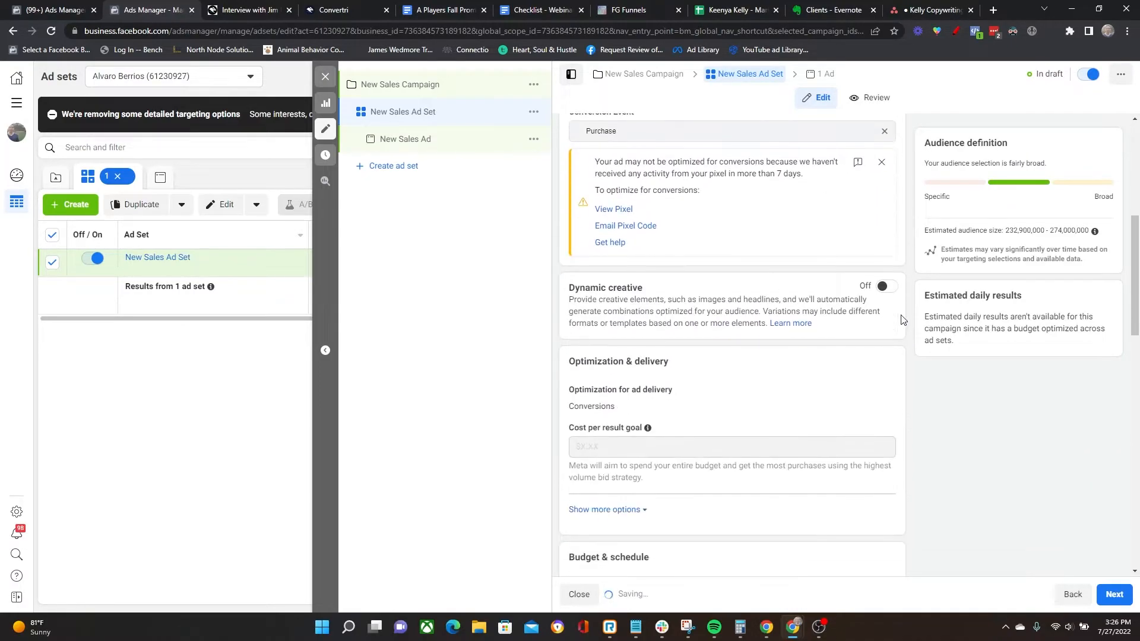
{"action": "scroll", "scroll_direction": "down", "scroll_amount": 3}
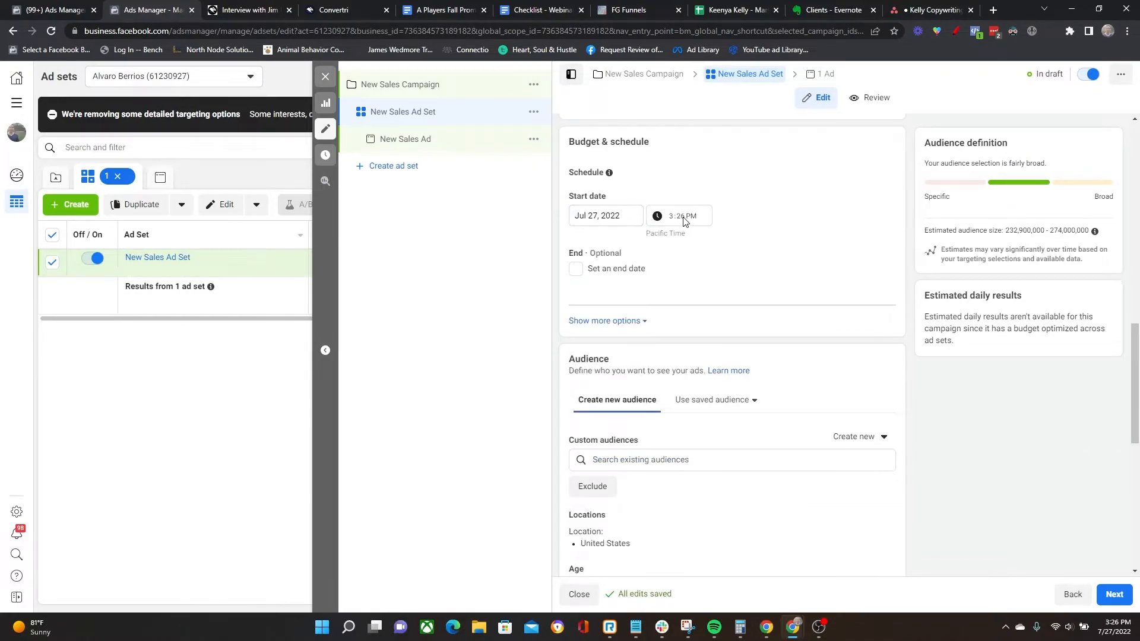
{"action": "mouse_move", "coordinate": [789, 228]}
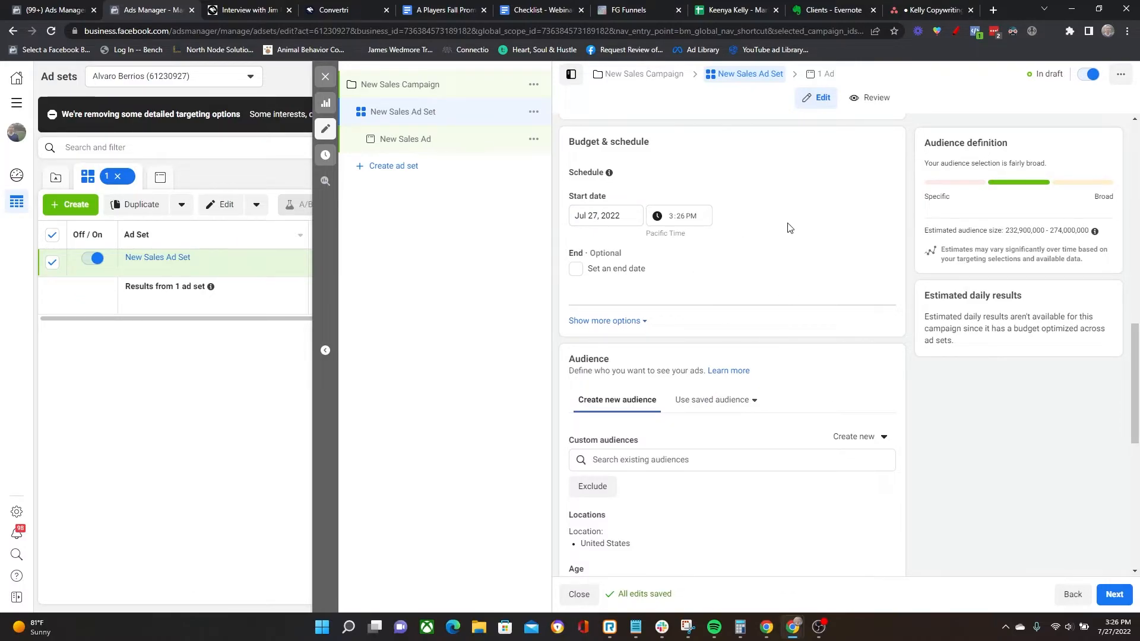
{"action": "scroll", "scroll_direction": "down", "scroll_amount": 3}
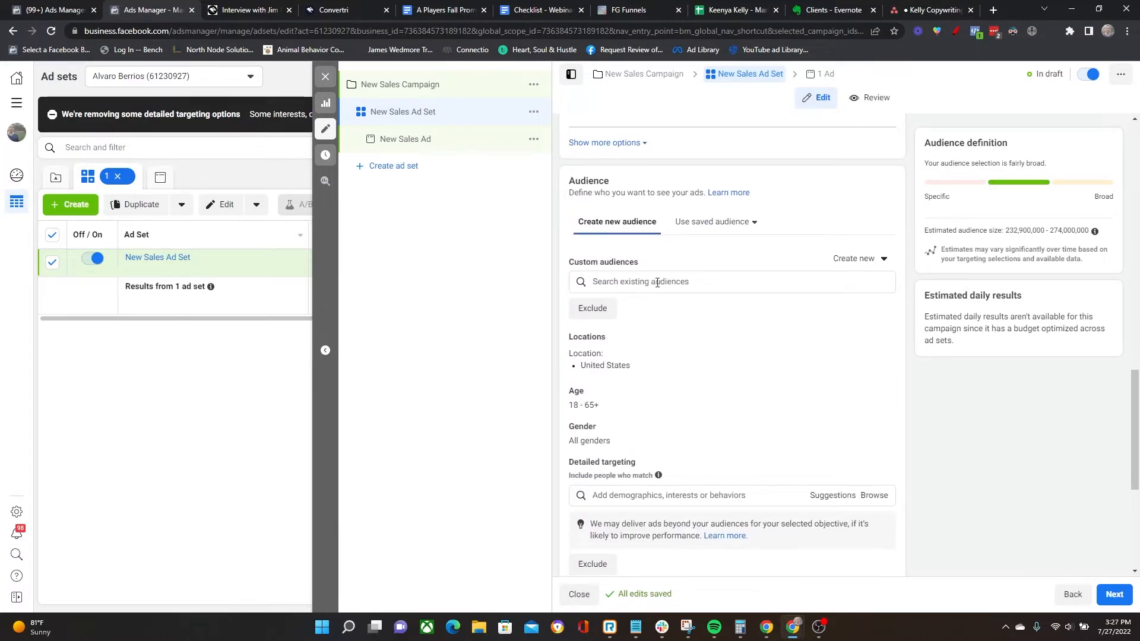
{"action": "left_click", "coordinate": [657, 282]}
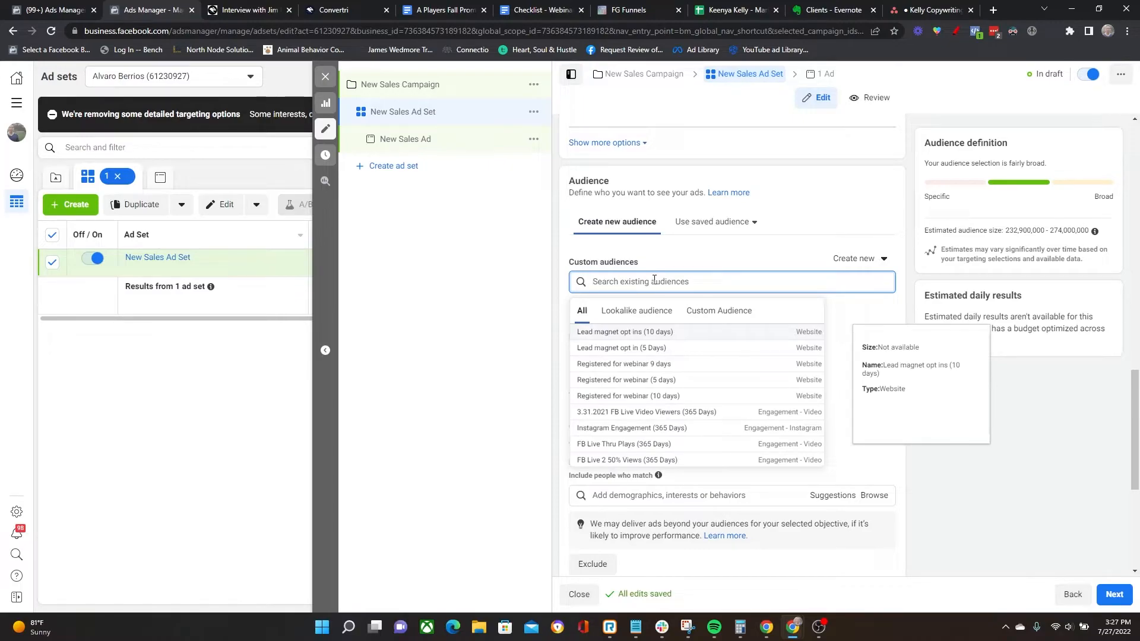
{"action": "mouse_move", "coordinate": [608, 351]}
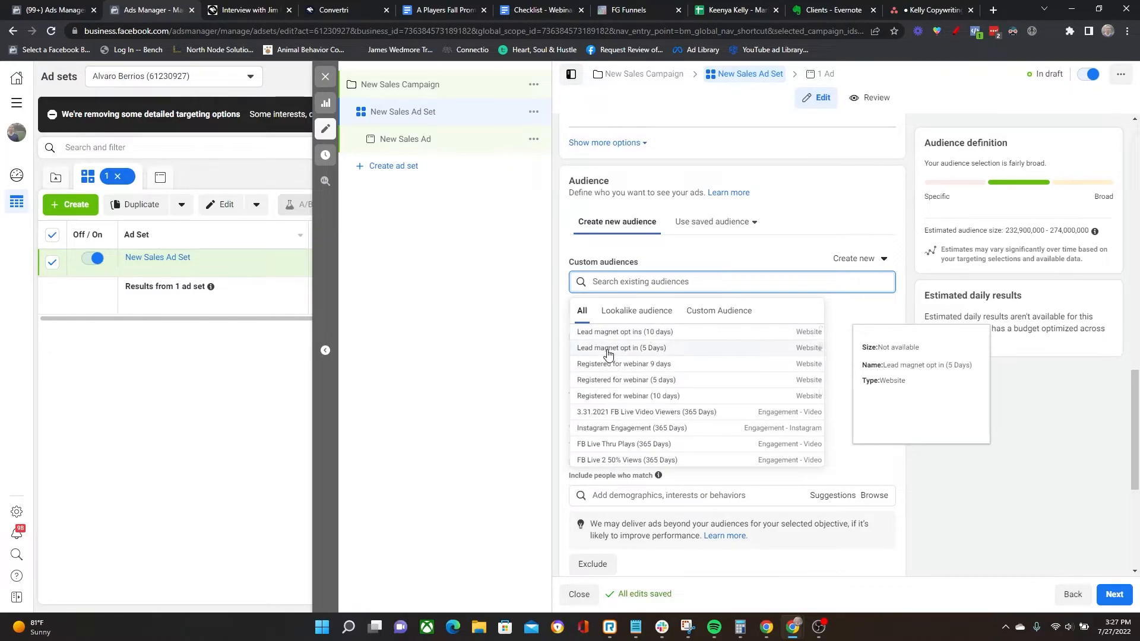
{"action": "left_click", "coordinate": [621, 348]}
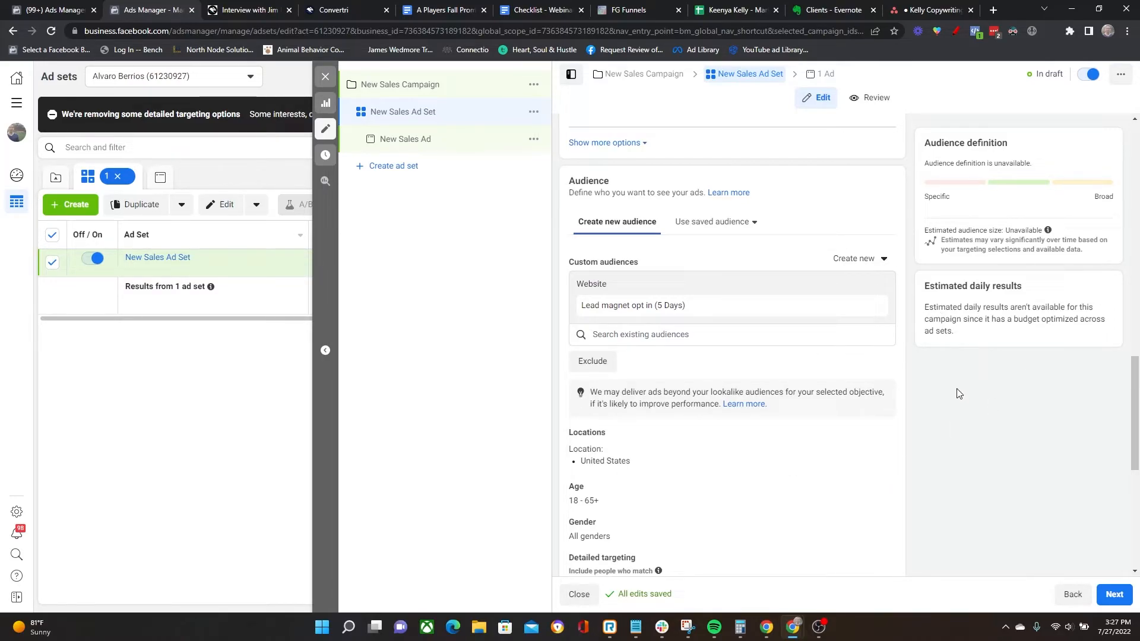
{"action": "mouse_move", "coordinate": [970, 348]}
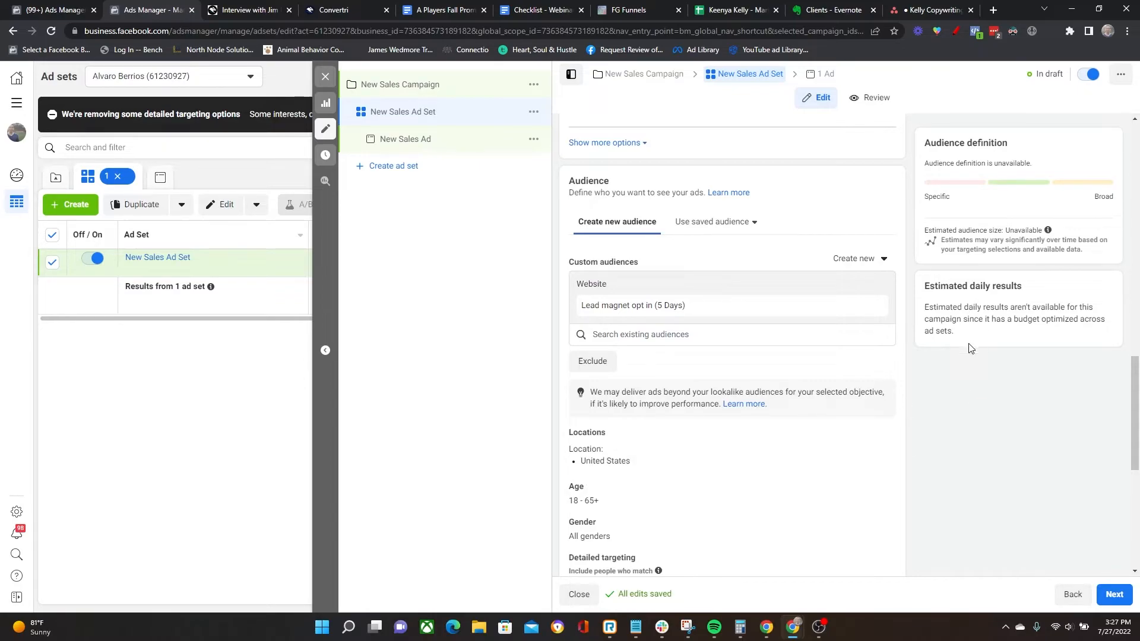
{"action": "mouse_move", "coordinate": [987, 414]}
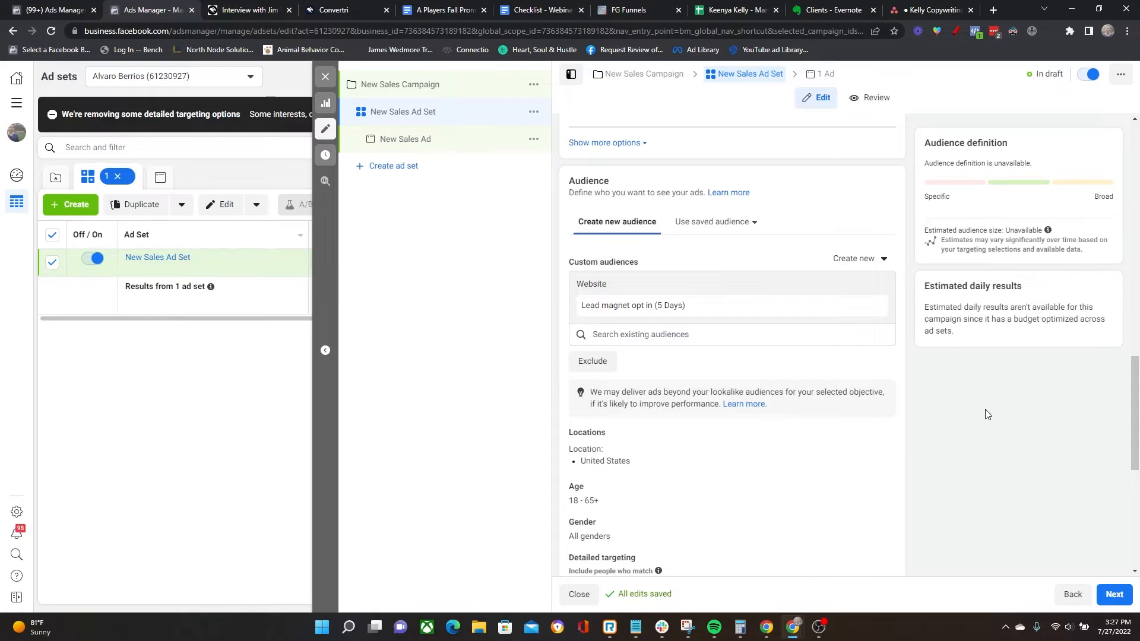
{"action": "mouse_move", "coordinate": [822, 305]}
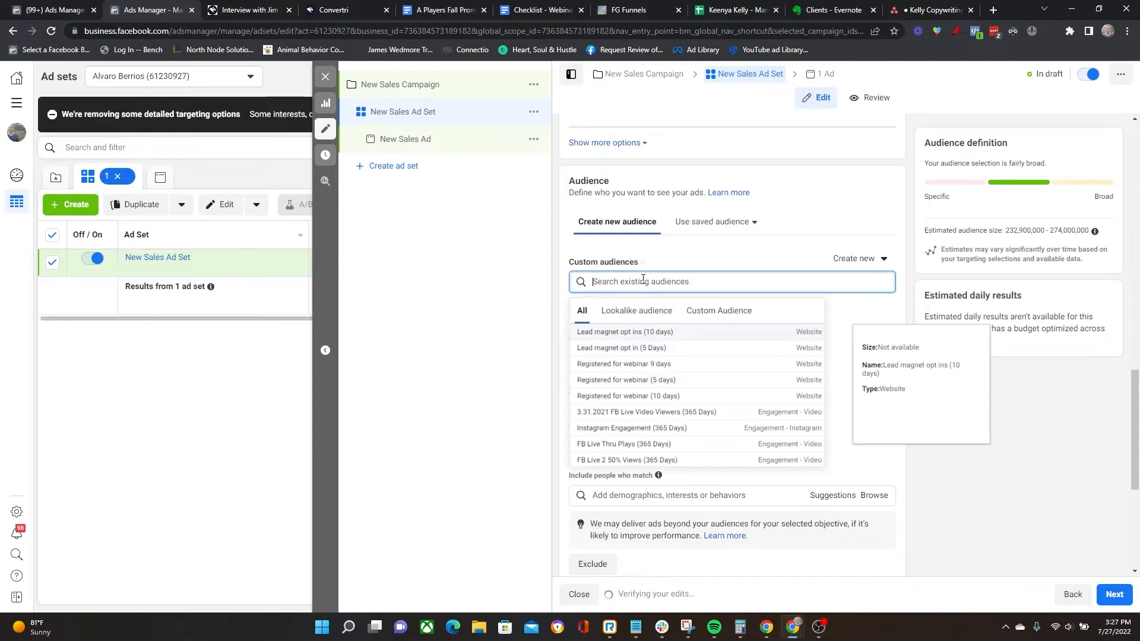
Include 'Lead magnet opt ins (10 days)' and exclude 'Lead magnet opt in (5 Days)' in the ad set audience.
{"action": "left_click", "coordinate": [623, 332]}
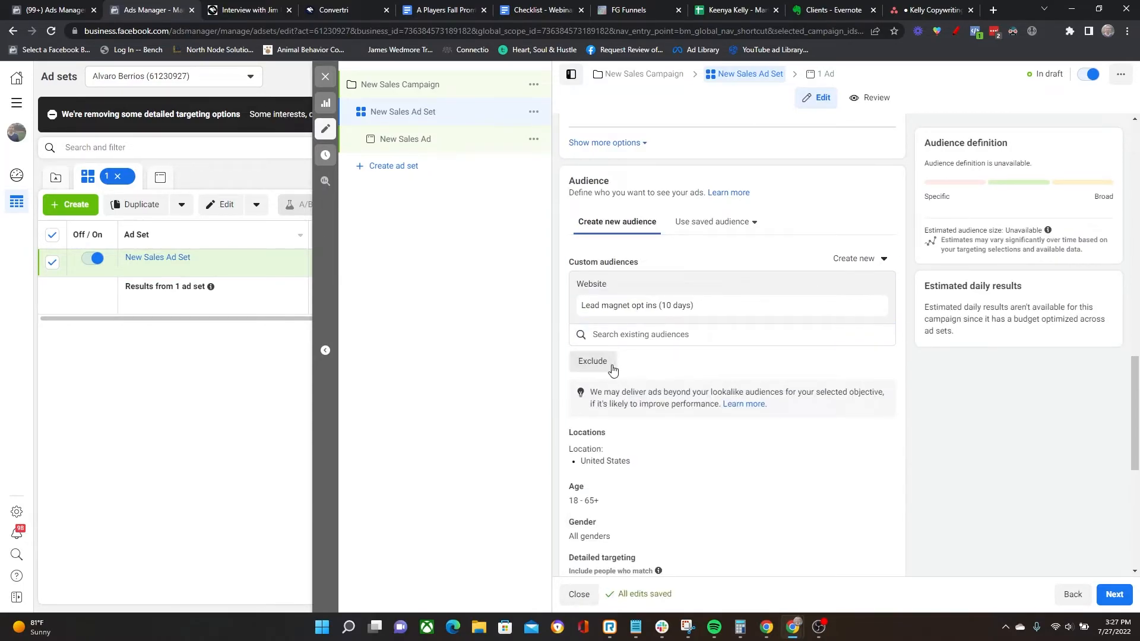
{"action": "left_click", "coordinate": [592, 361]}
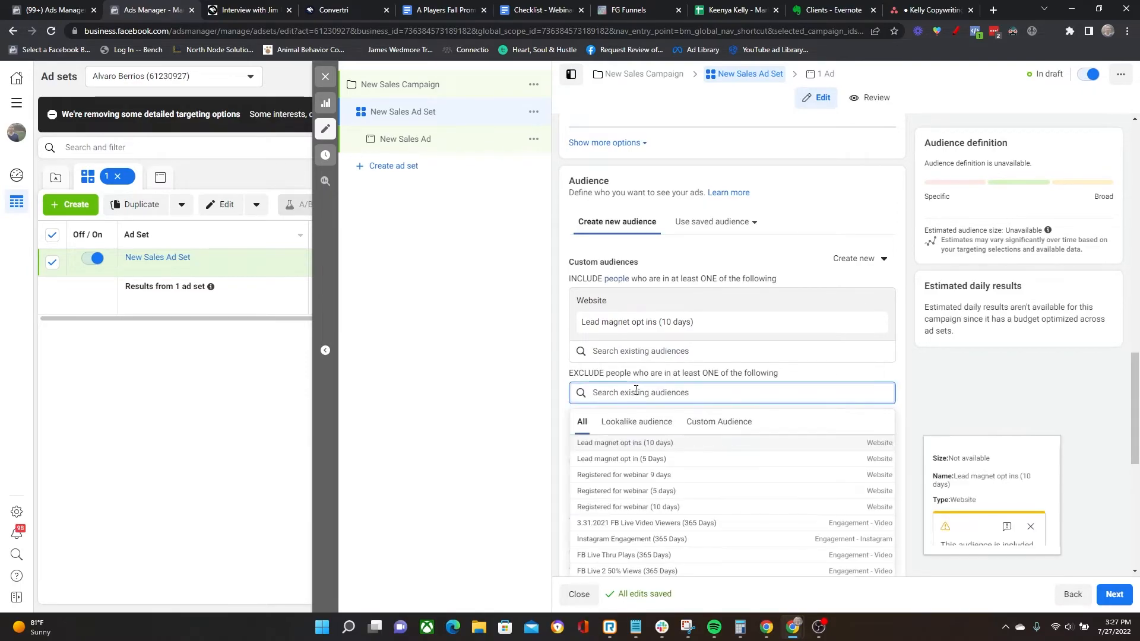
{"action": "left_click", "coordinate": [621, 458]}
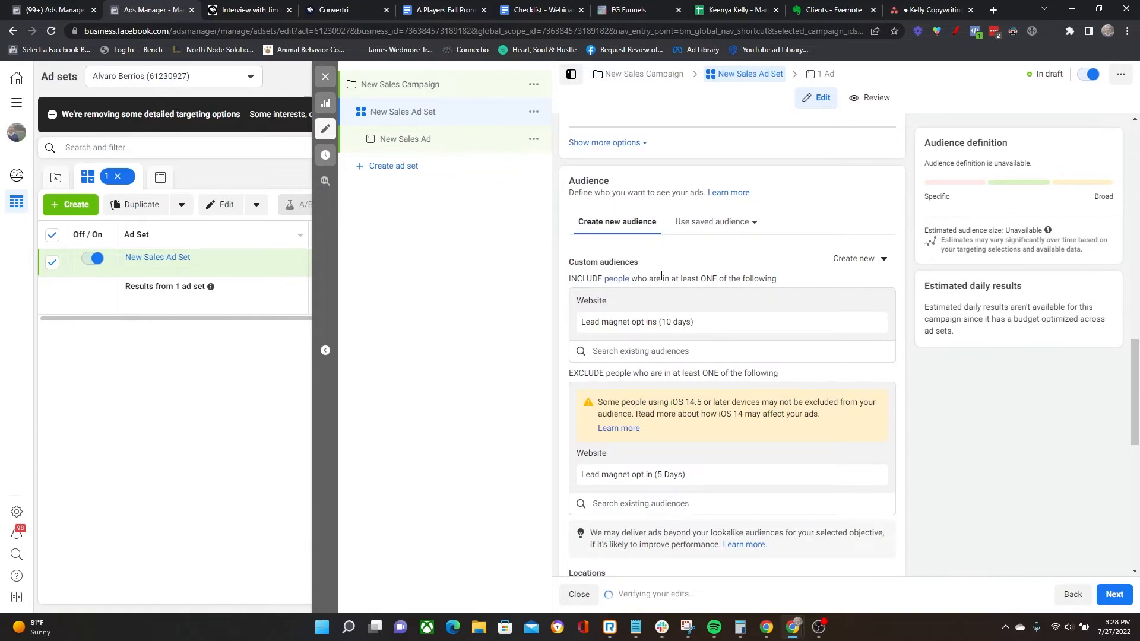
{"action": "mouse_move", "coordinate": [661, 435]}
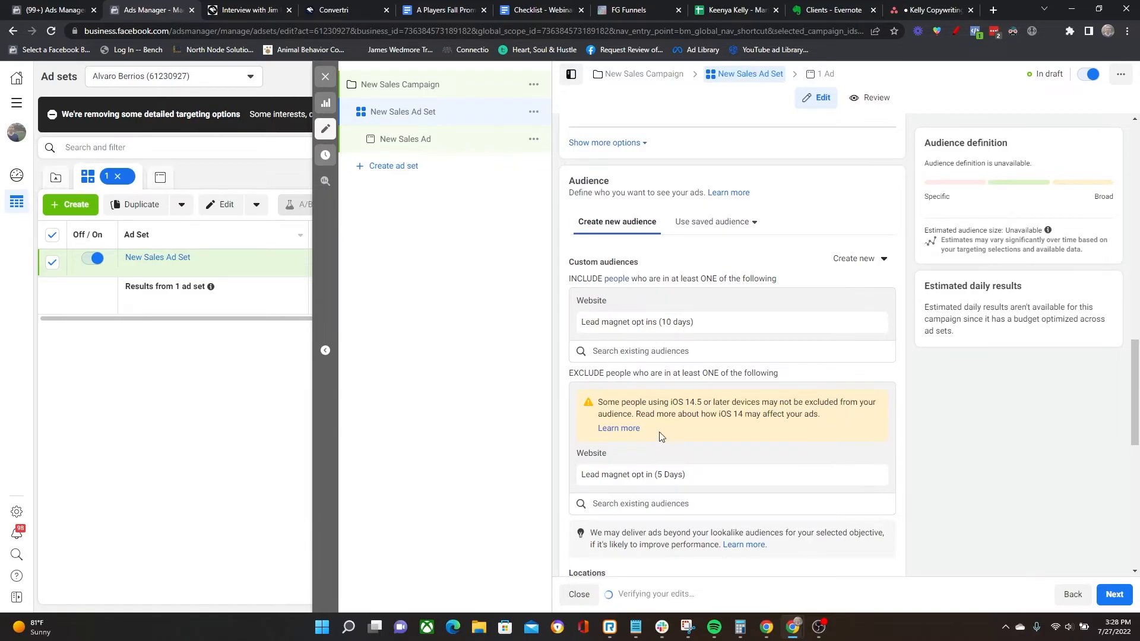
{"action": "mouse_move", "coordinate": [630, 351]}
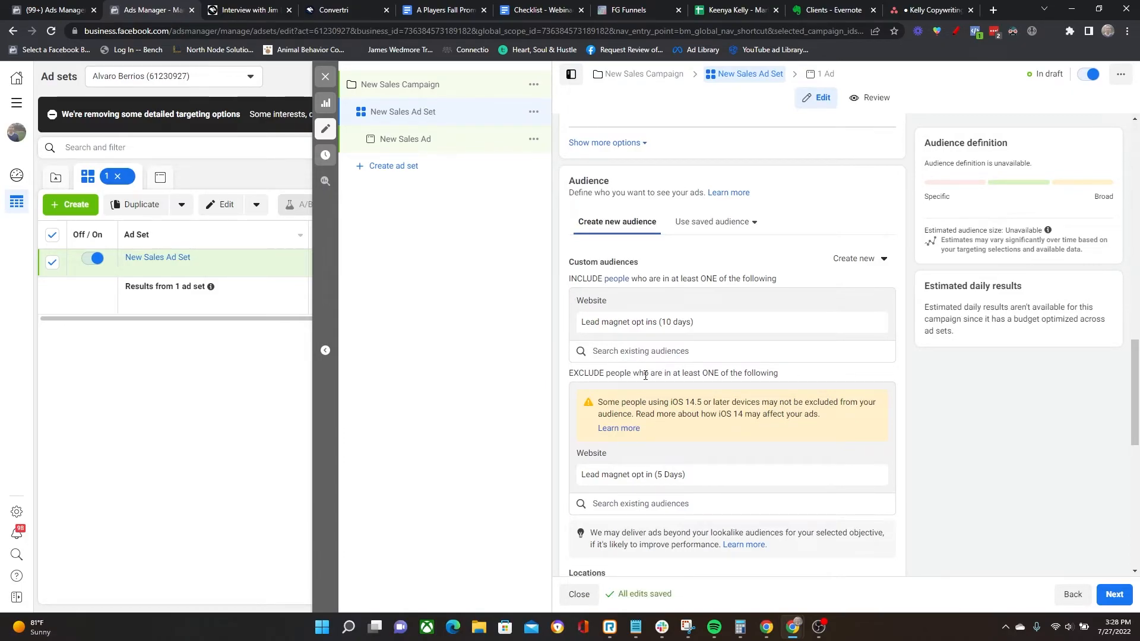
{"action": "mouse_move", "coordinate": [652, 383]}
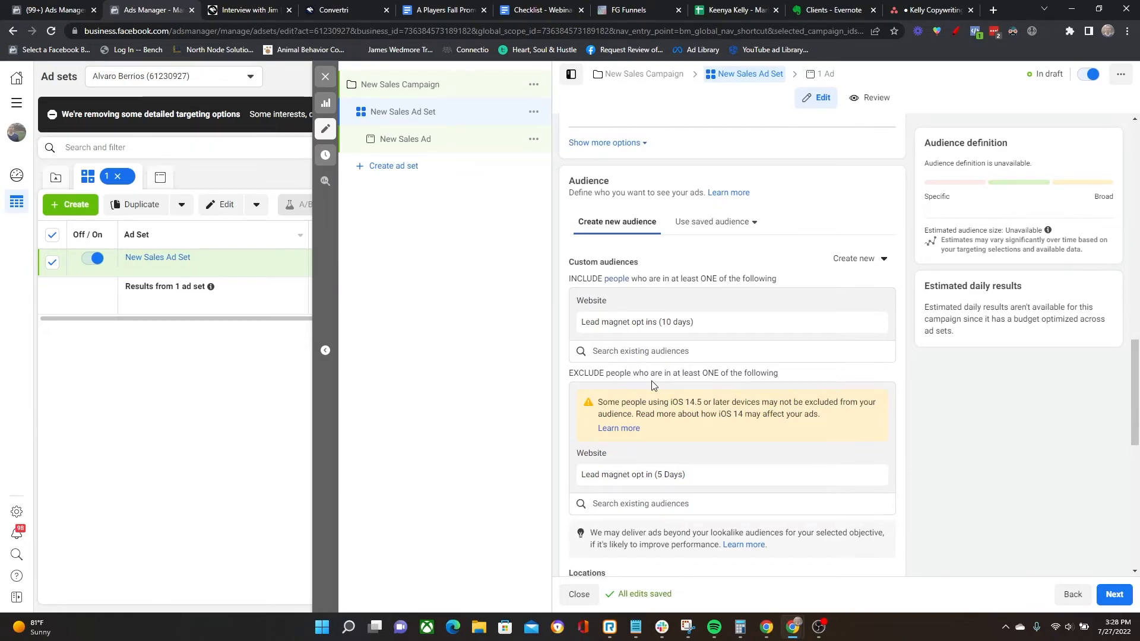
{"action": "mouse_move", "coordinate": [572, 281]}
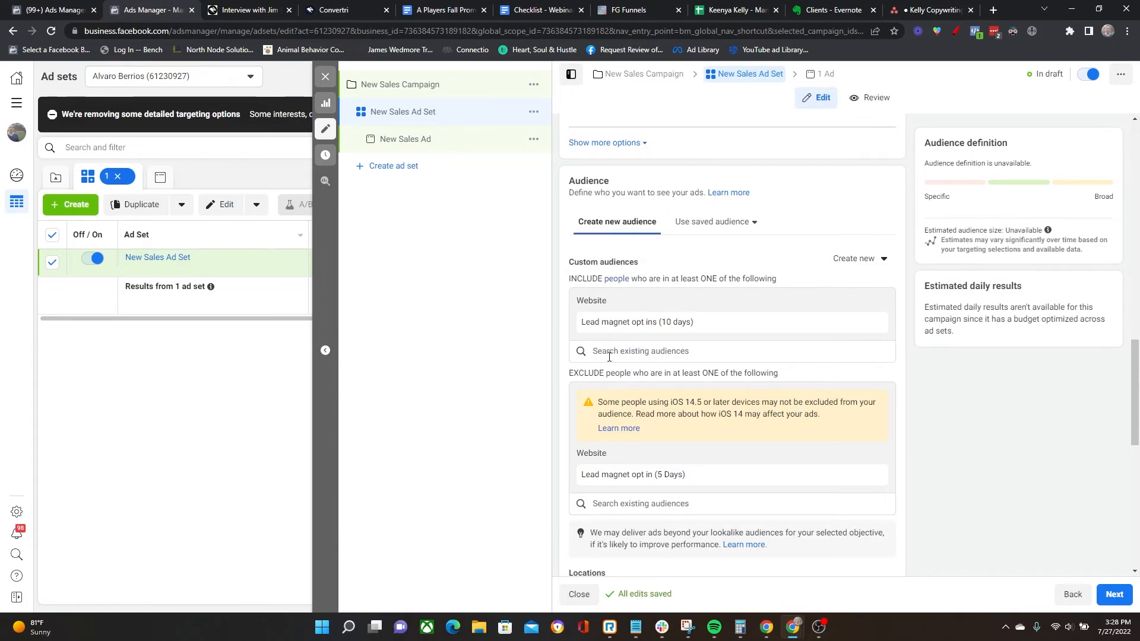
{"action": "mouse_move", "coordinate": [676, 396]}
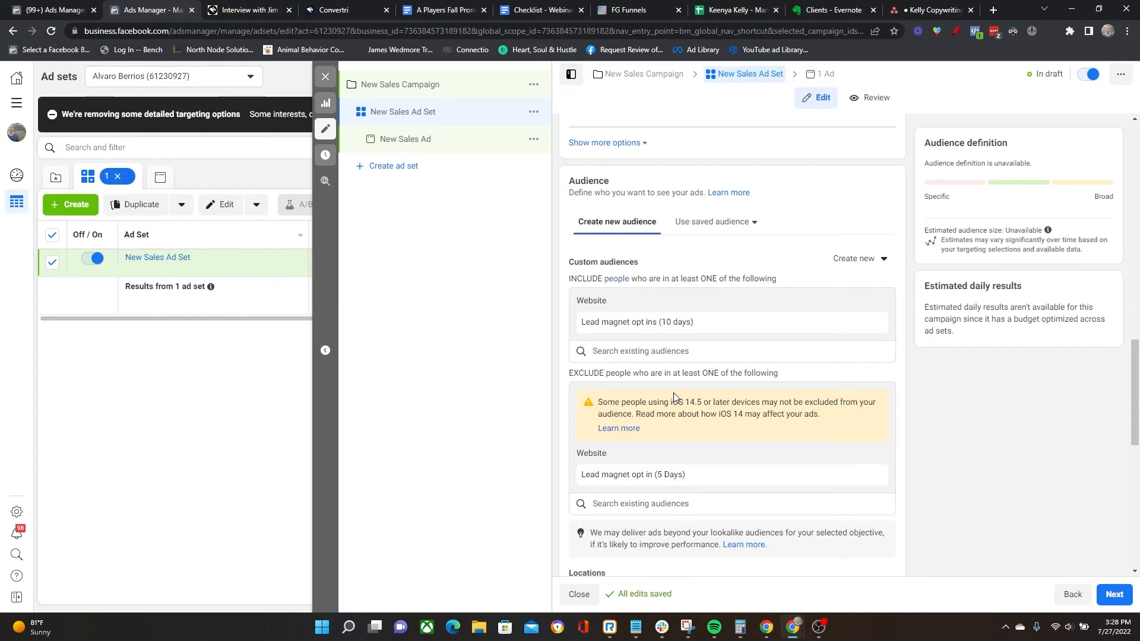